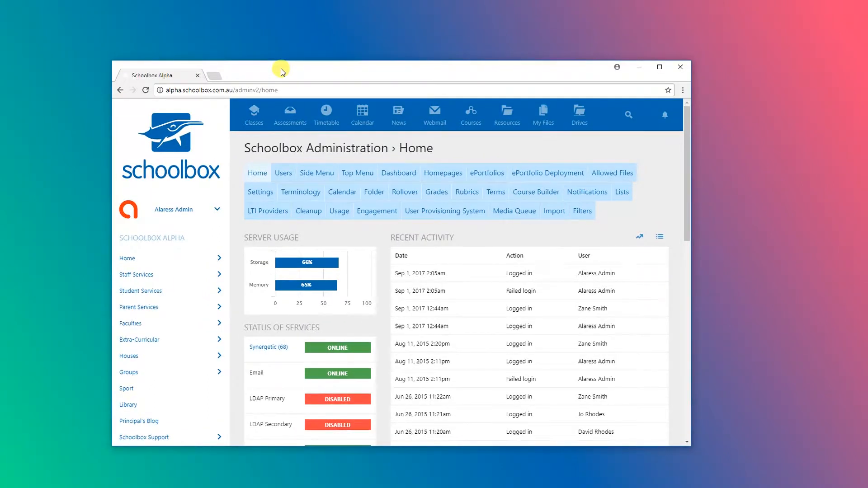
# - Make the Administration home page fill the screen (F11)
pyautogui.press('F11')
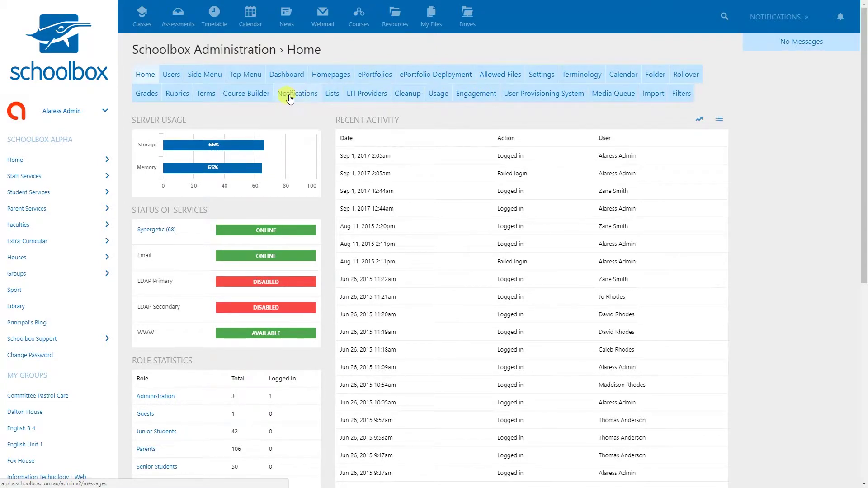
# - Go to the Notifications administration page with digest schedules and system status
pyautogui.click(297, 93)
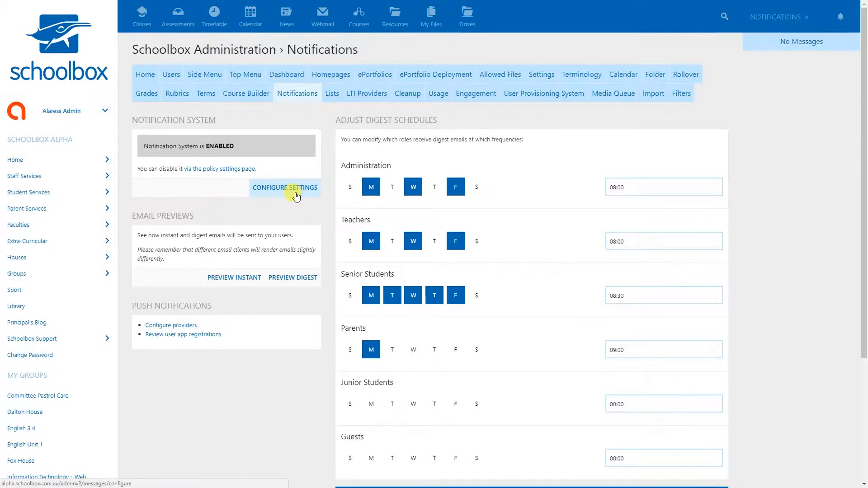
# - Show Global Notification Settings with the submission-box-opens source expanded
pyautogui.click(285, 188)
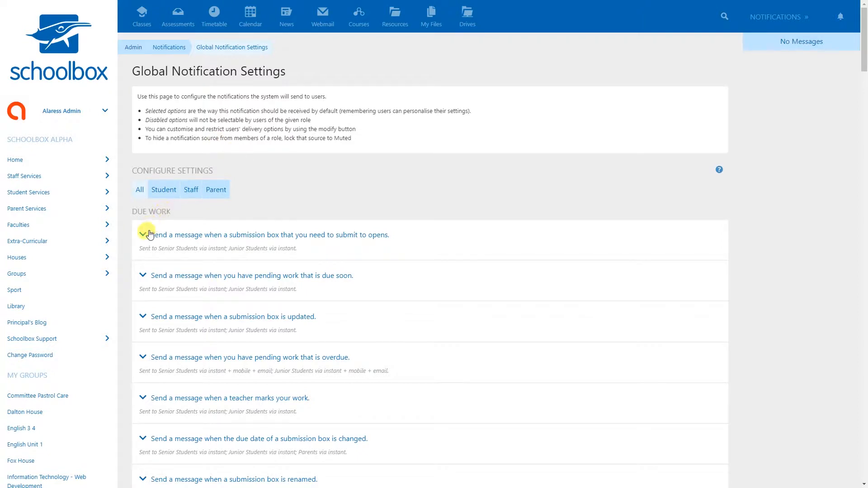
pyautogui.click(143, 235)
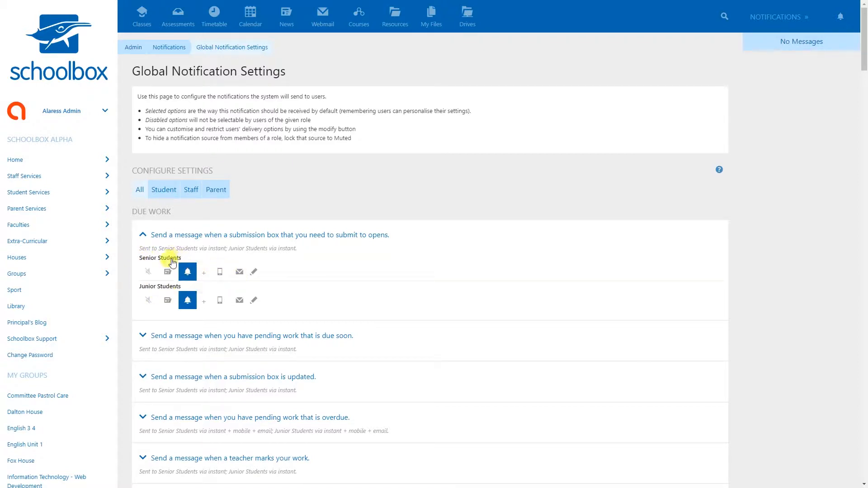
# - Give Senior Students instant, mobile and email delivery for submission-box-opens alerts
pyautogui.click(168, 271)
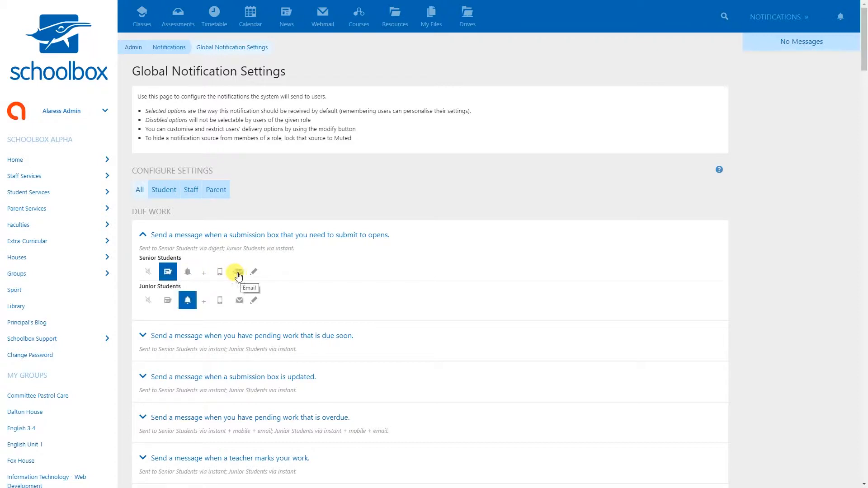
pyautogui.moveTo(219, 272)
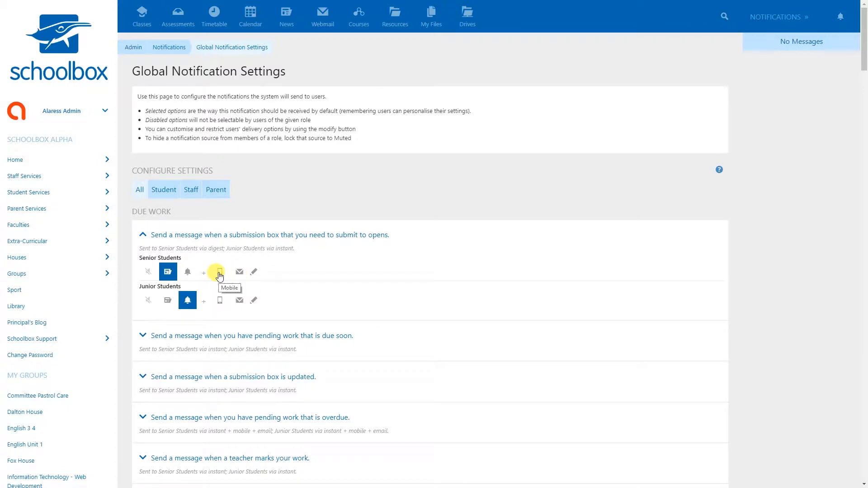
pyautogui.click(219, 271)
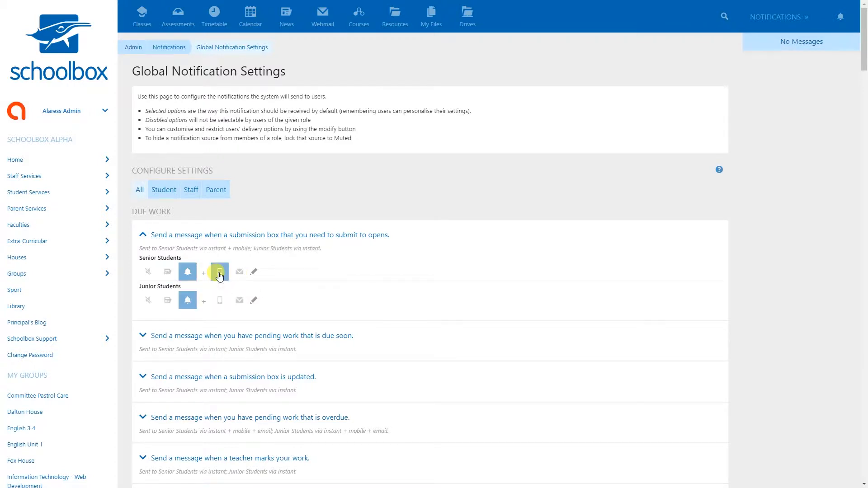
pyautogui.click(239, 271)
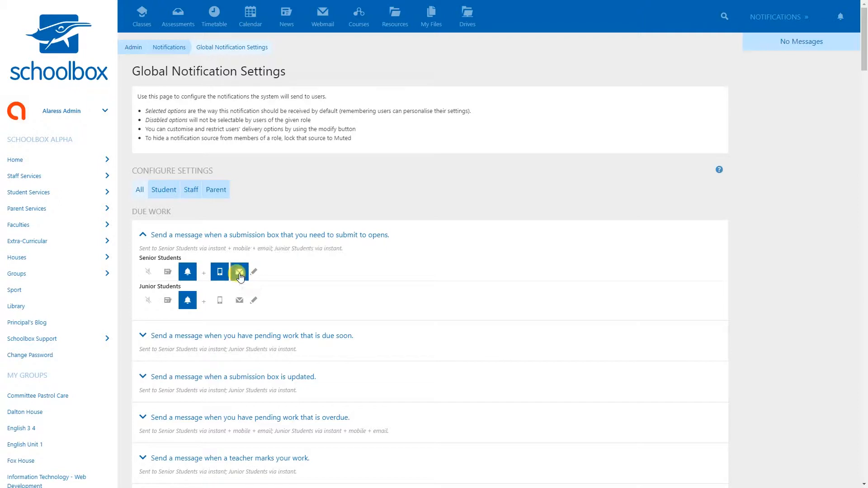
pyautogui.click(239, 272)
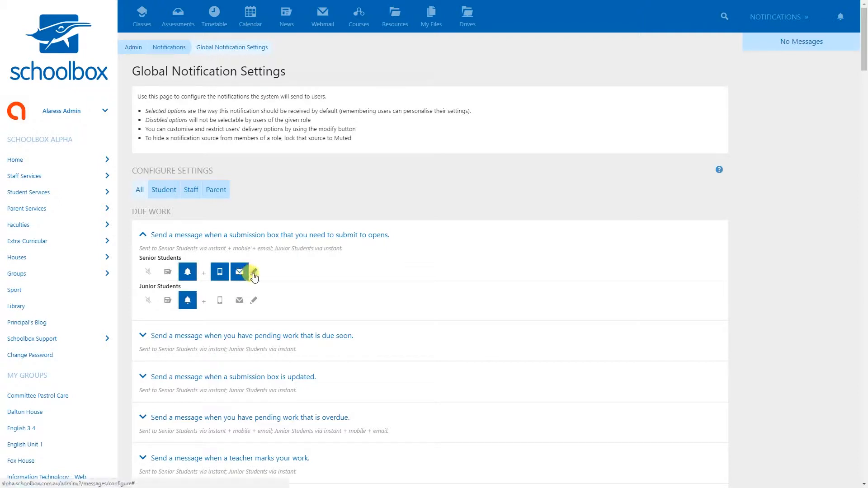
# - Allow Senior Students only instant or mobile for submission-box-opens alerts, defaulting to instant
pyautogui.click(254, 274)
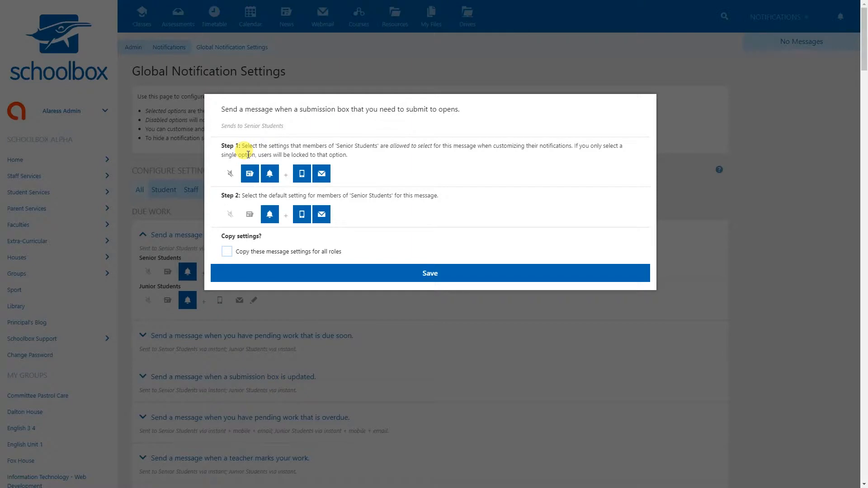
pyautogui.moveTo(246, 186)
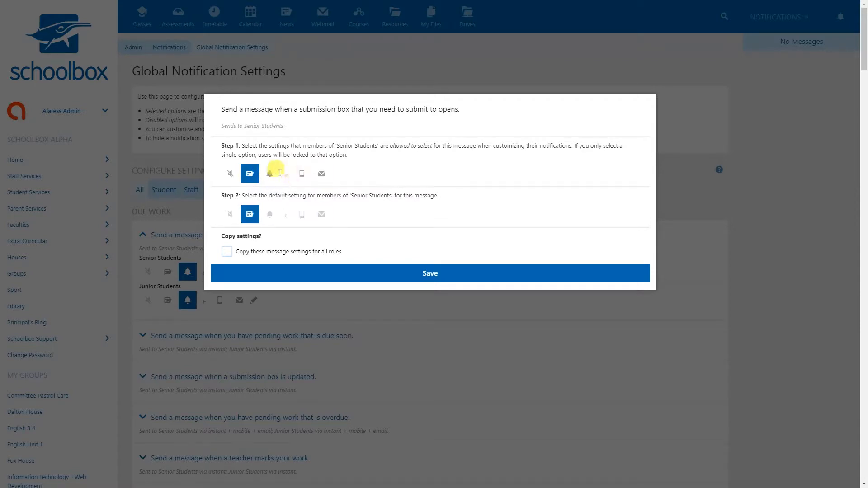
pyautogui.click(269, 172)
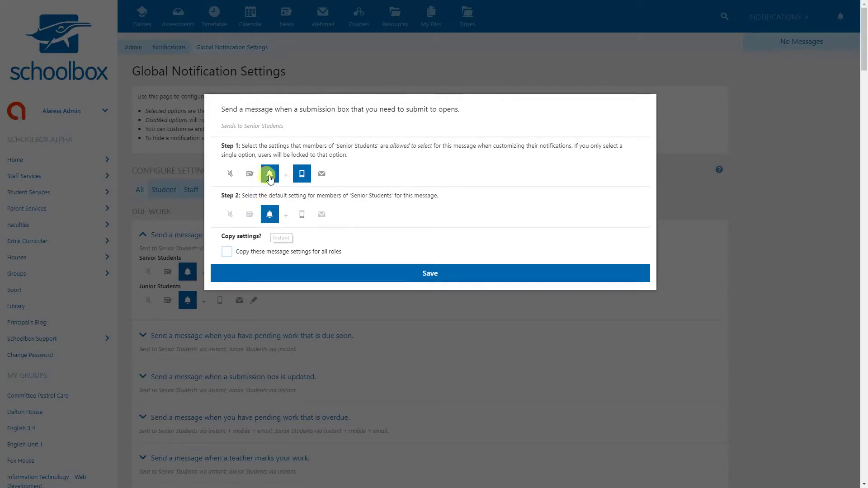
pyautogui.click(229, 173)
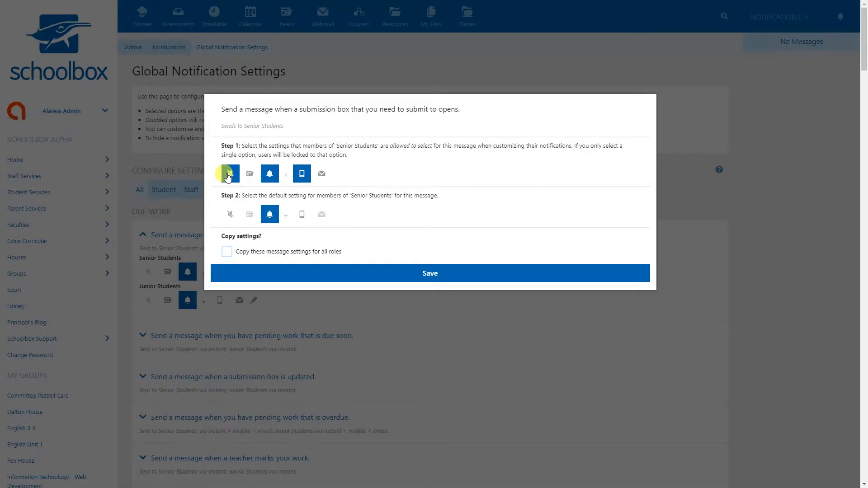
pyautogui.click(230, 173)
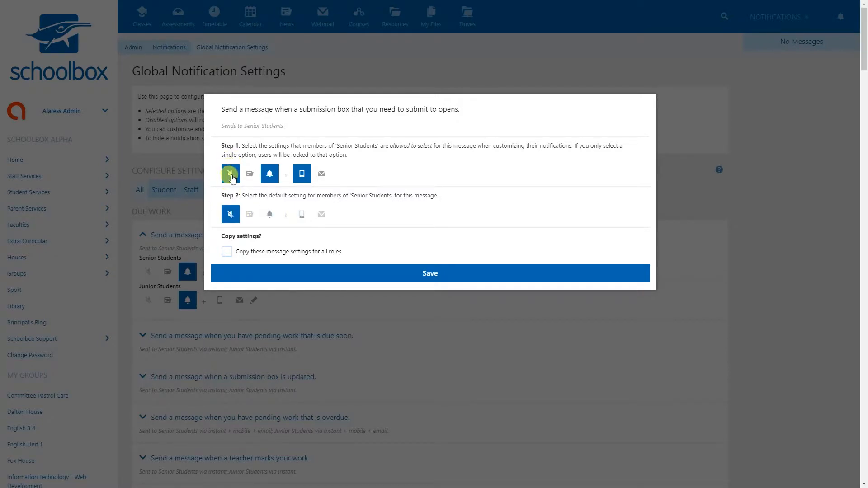
pyautogui.click(230, 173)
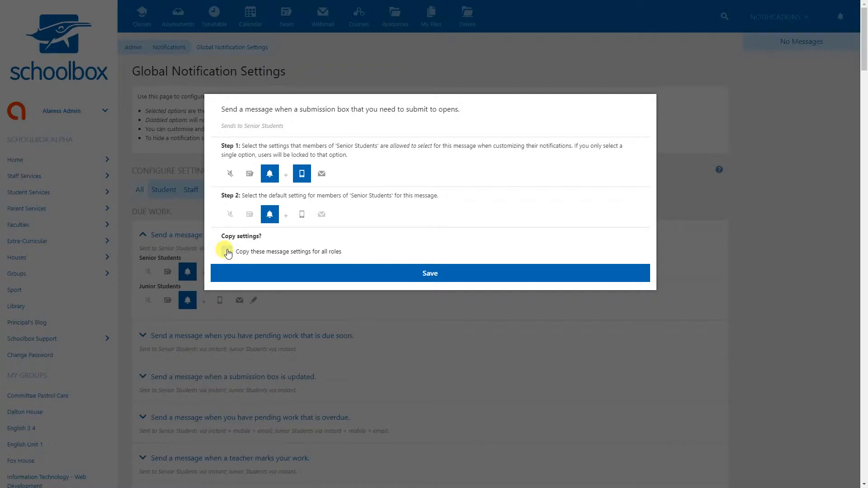
# - Copy these delivery restrictions to all roles and save them
pyautogui.click(225, 252)
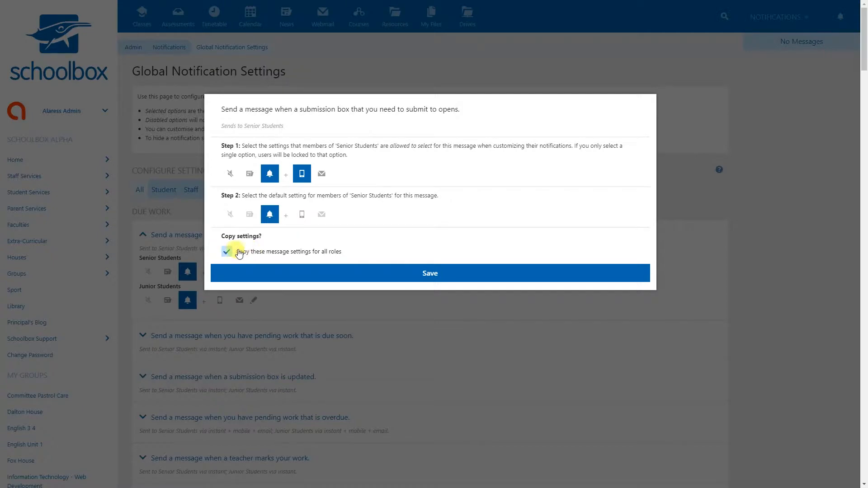
pyautogui.click(226, 251)
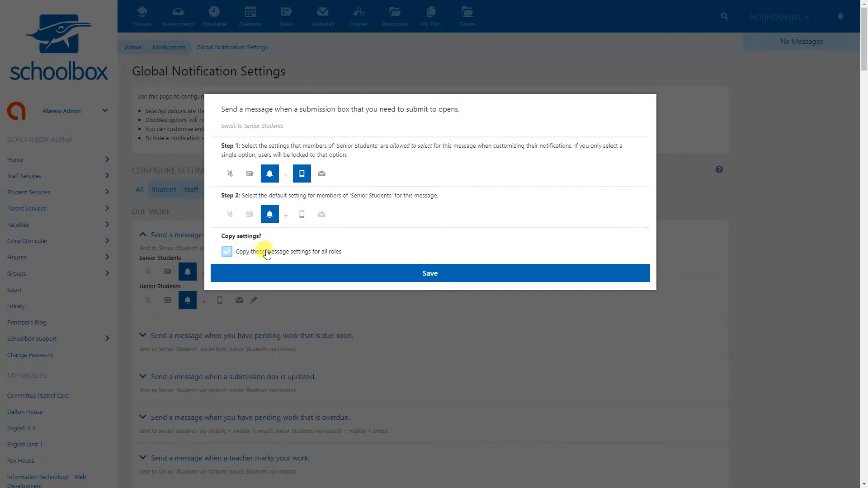
pyautogui.click(226, 251)
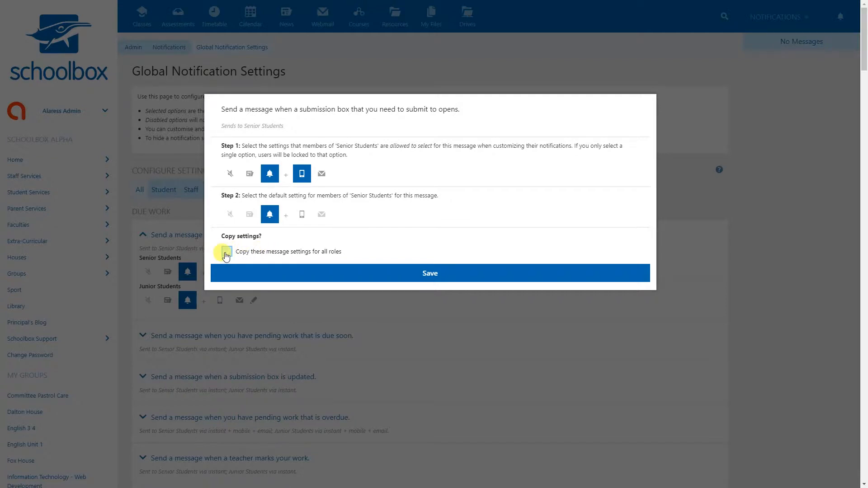
pyautogui.click(226, 251)
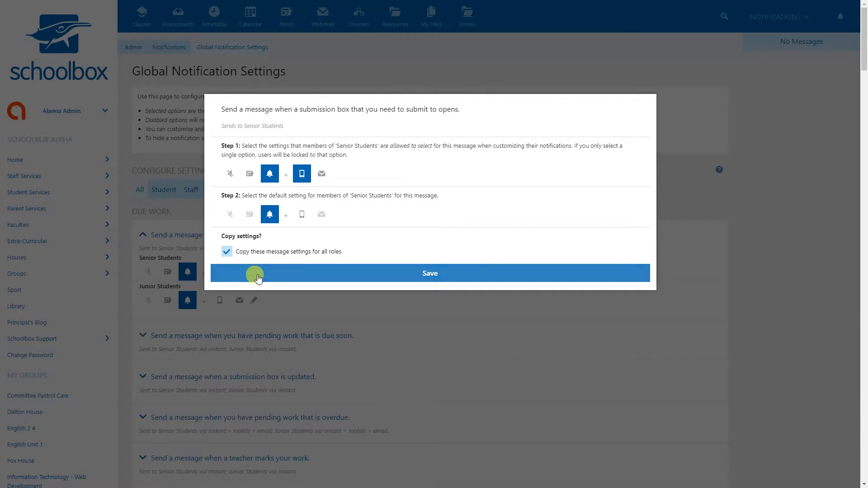
pyautogui.click(430, 273)
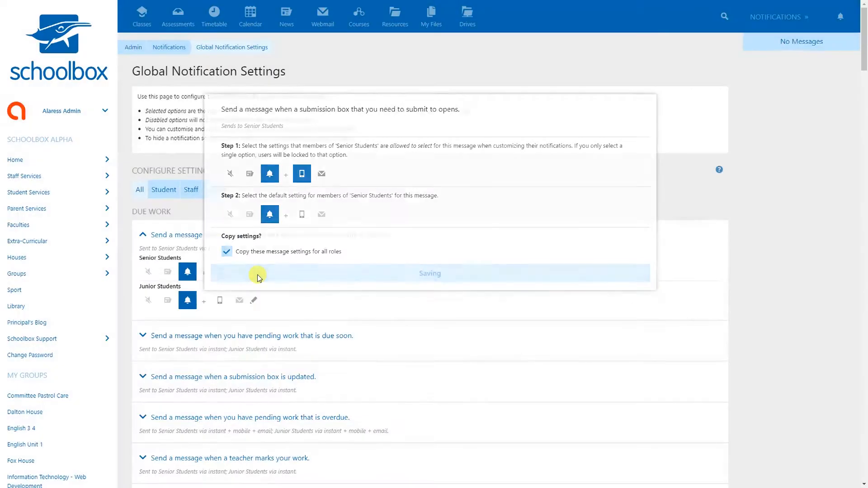
# - Collapse the submission-box-opens per-role options and move down to the Quiz notification sources
pyautogui.click(257, 275)
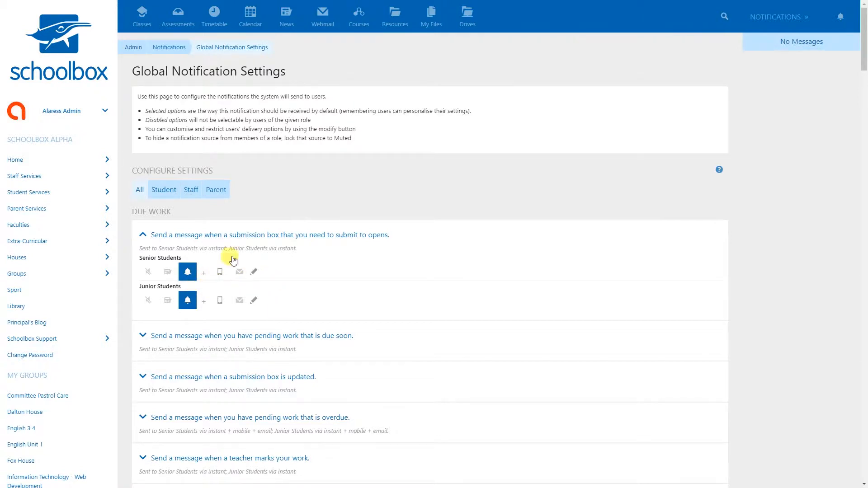
pyautogui.scroll(-3)
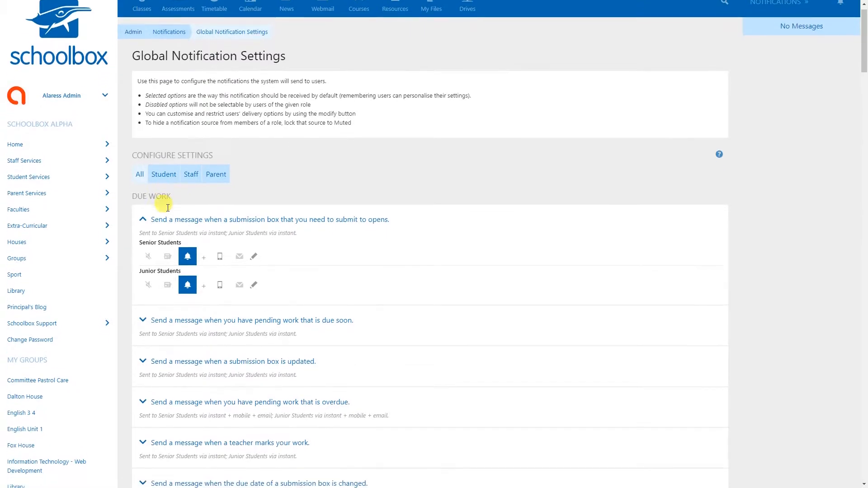
pyautogui.scroll(-3)
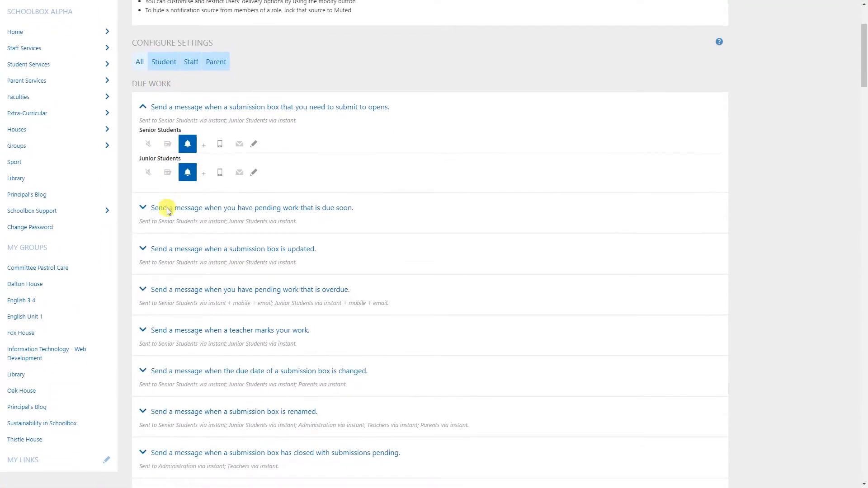
pyautogui.scroll(-3)
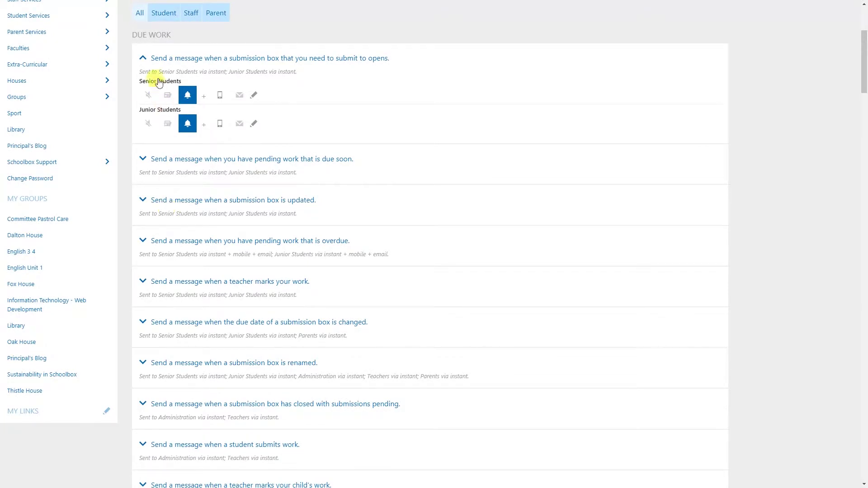
pyautogui.click(143, 58)
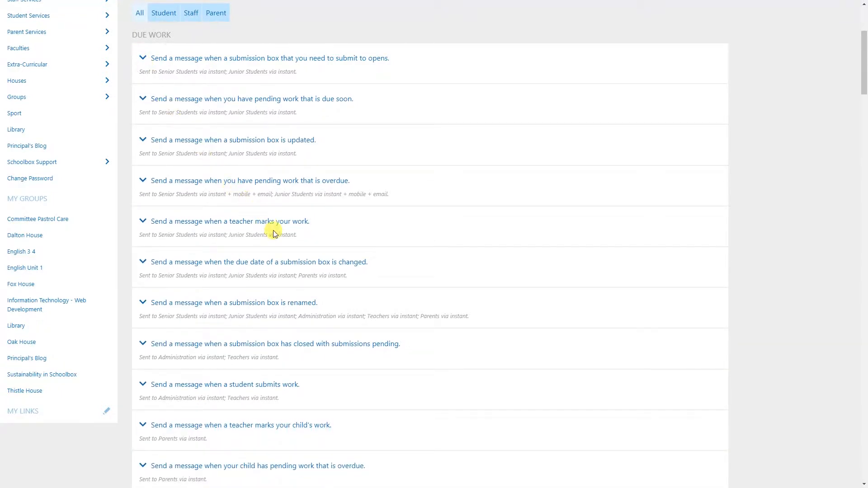
pyautogui.moveTo(353, 436)
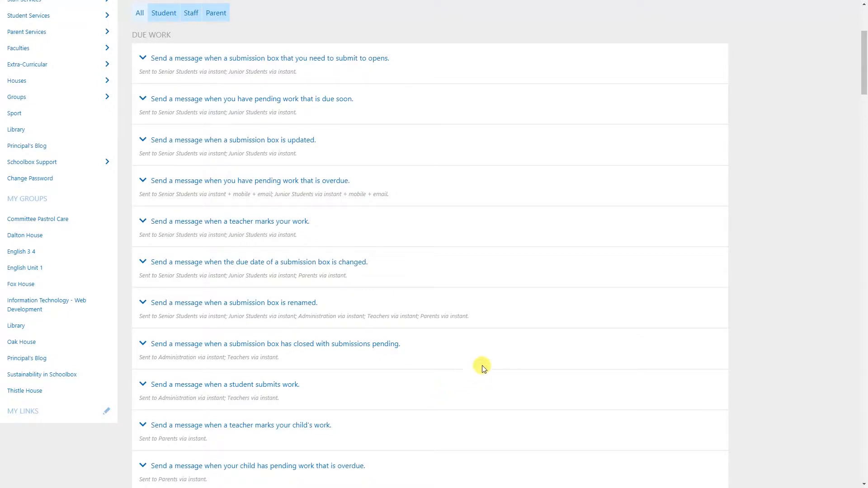
pyautogui.moveTo(475, 201)
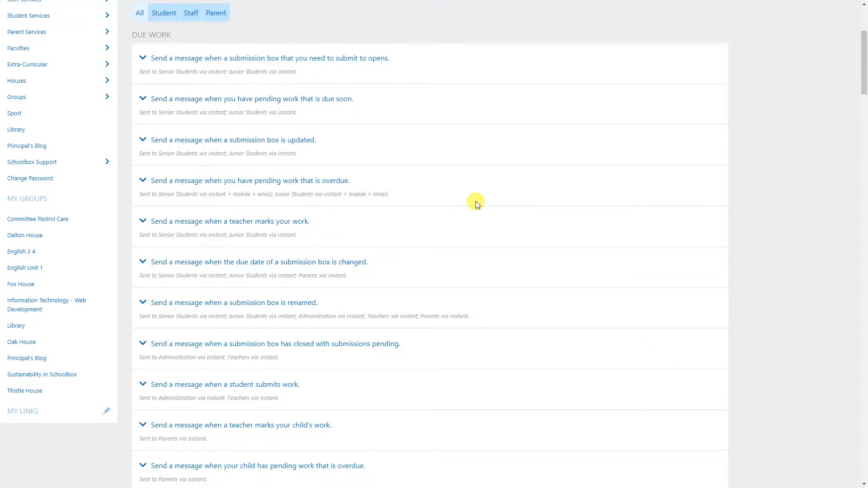
pyautogui.scroll(-3)
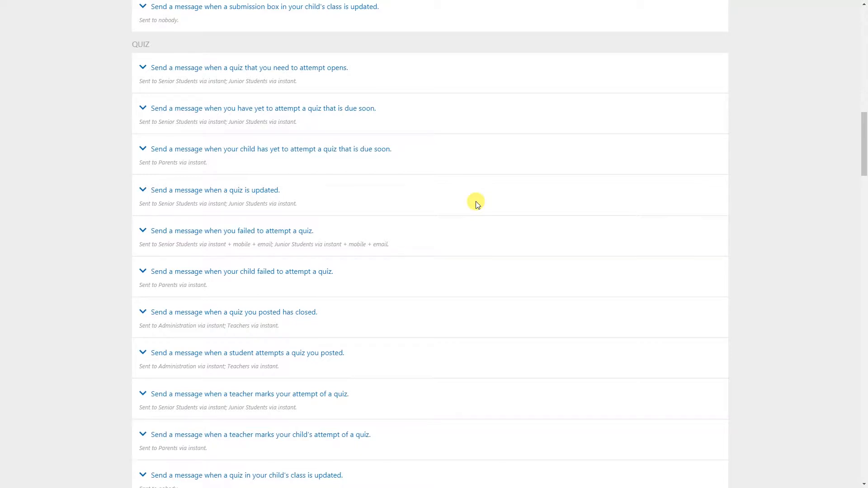
pyautogui.scroll(-3)
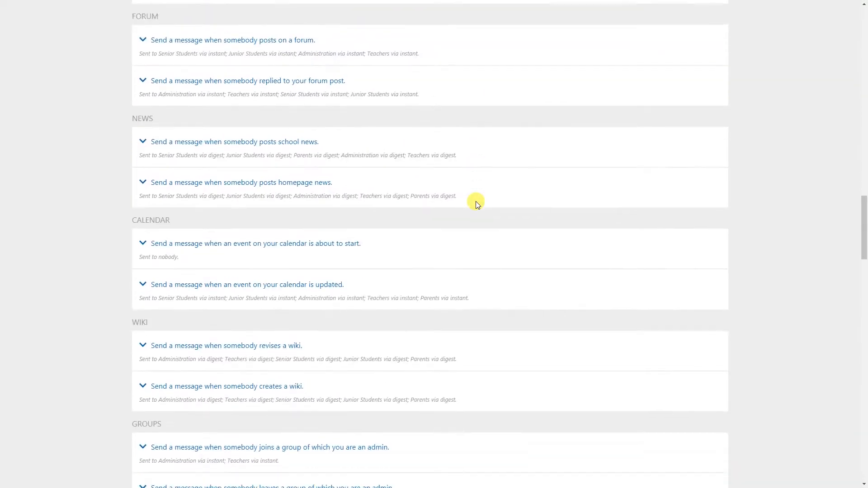
pyautogui.scroll(3)
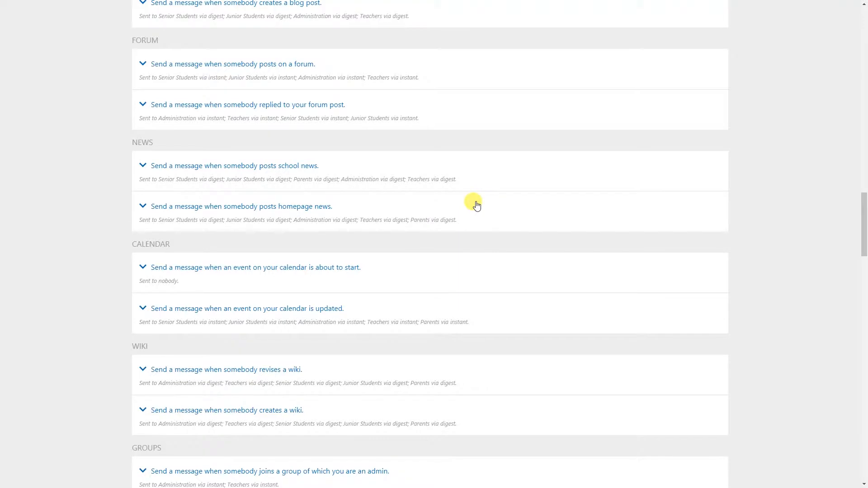
pyautogui.moveTo(526, 224)
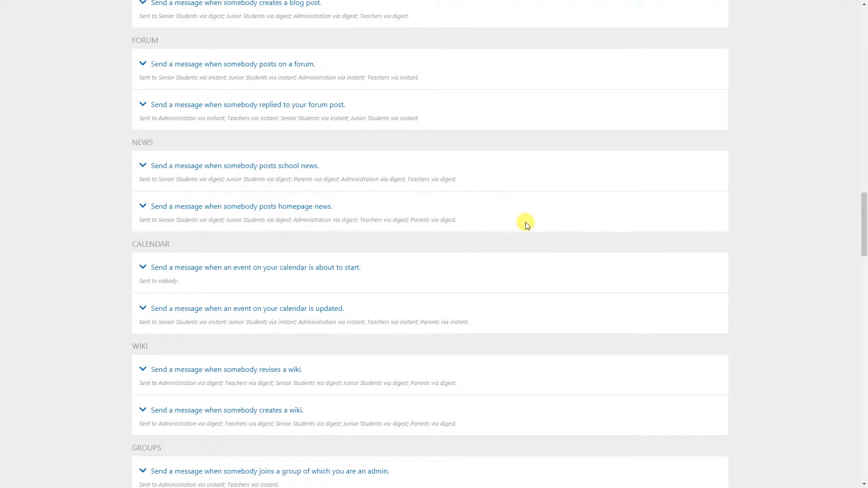
pyautogui.moveTo(531, 232)
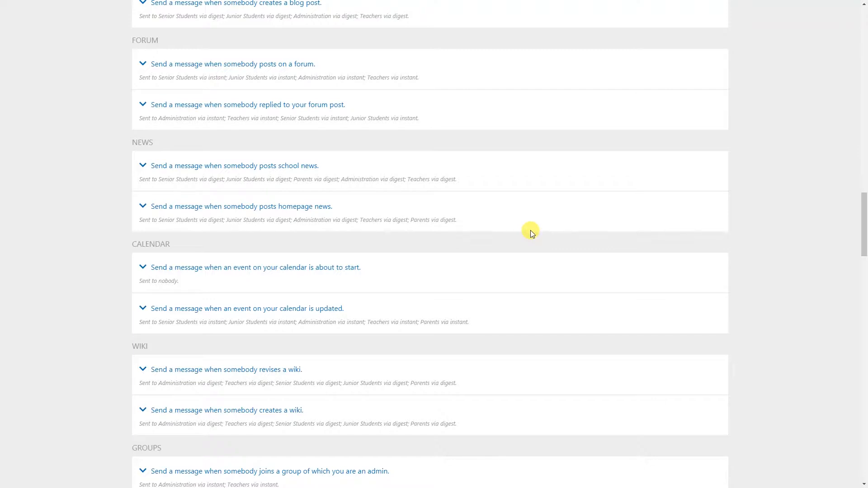
pyautogui.scroll(-3)
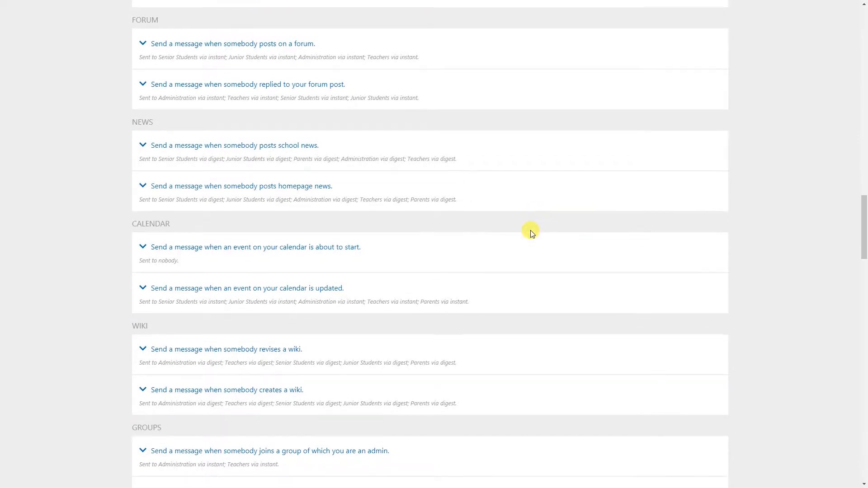
pyautogui.scroll(-3)
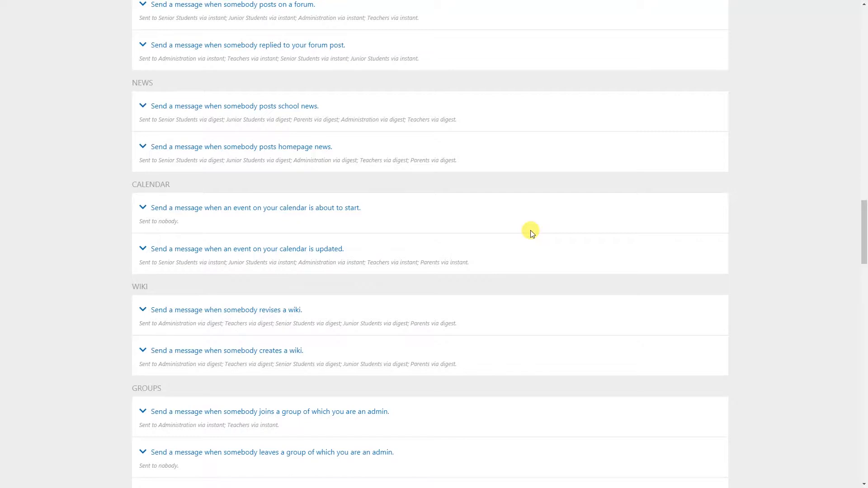
pyautogui.scroll(-3)
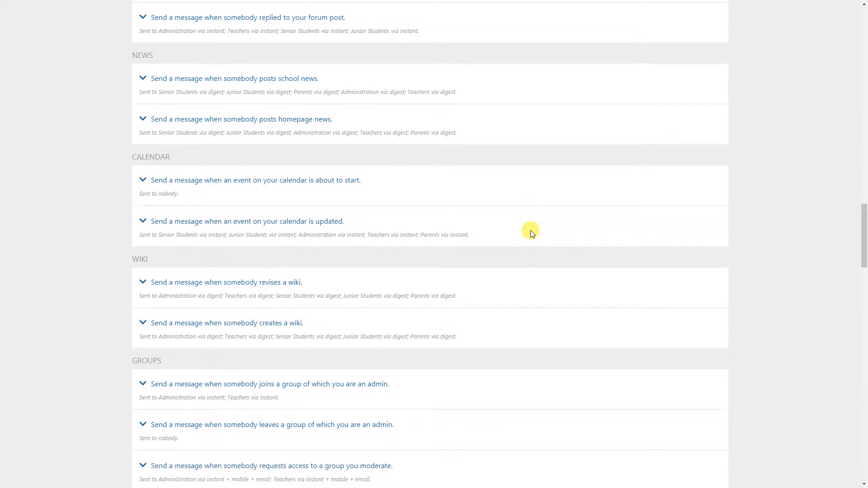
pyautogui.scroll(-3)
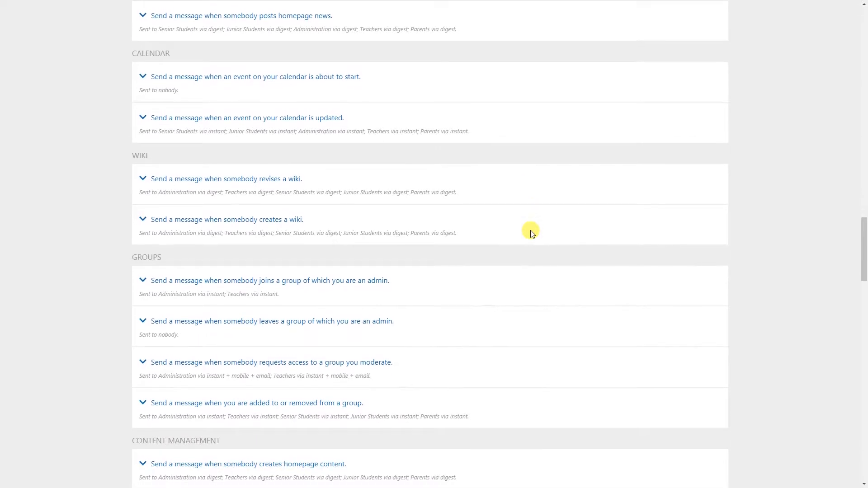
pyautogui.scroll(-3)
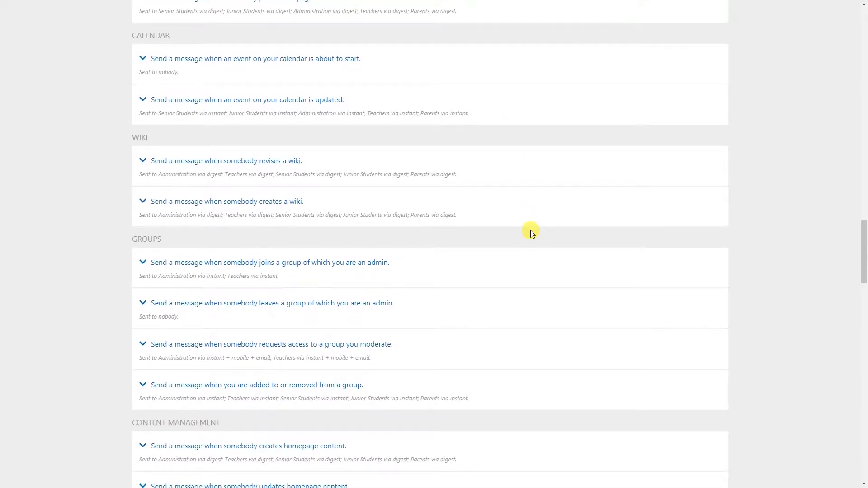
pyautogui.scroll(-3)
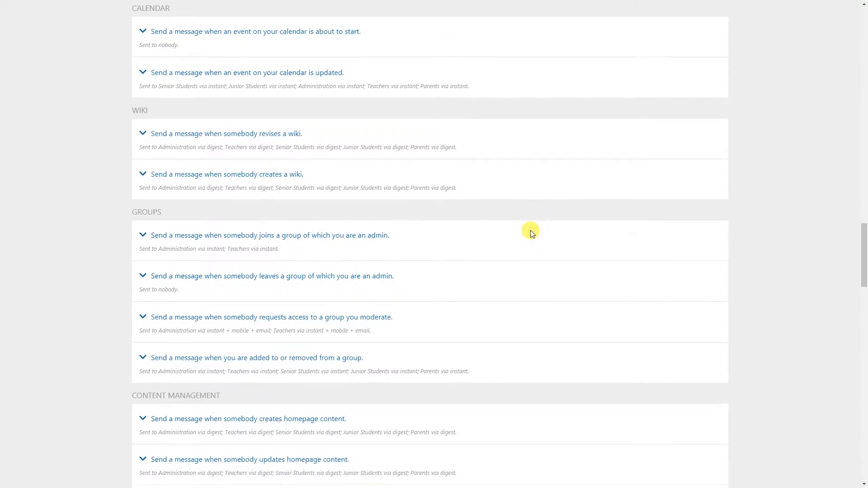
# - Scroll through Groups, Resource Booking, Grades, Pastoral Care and EOTC to the Sports Fixture Import sources at the end
pyautogui.scroll(-3)
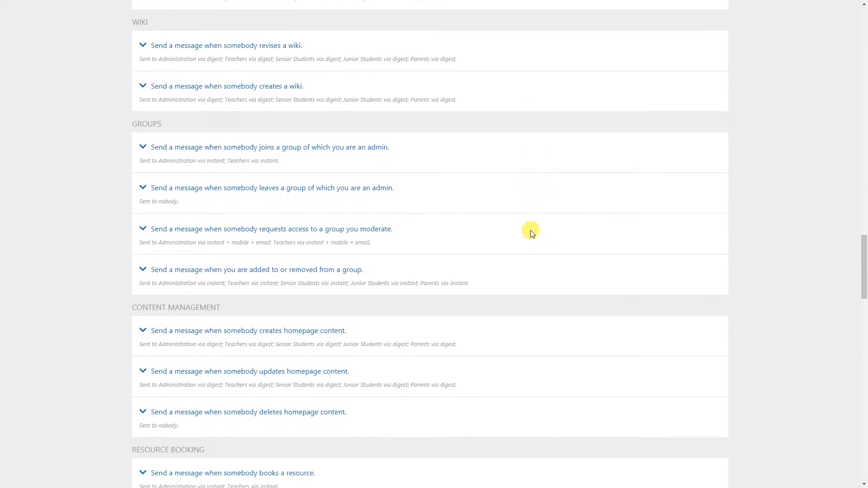
pyautogui.scroll(-3)
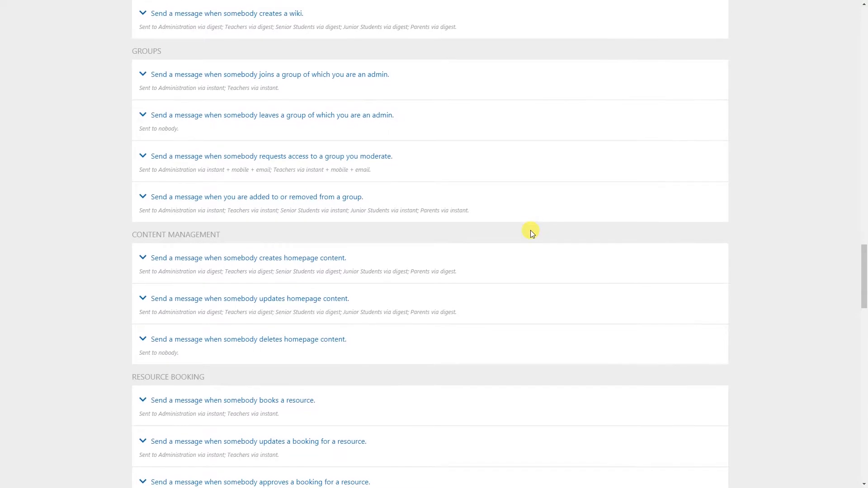
pyautogui.scroll(3)
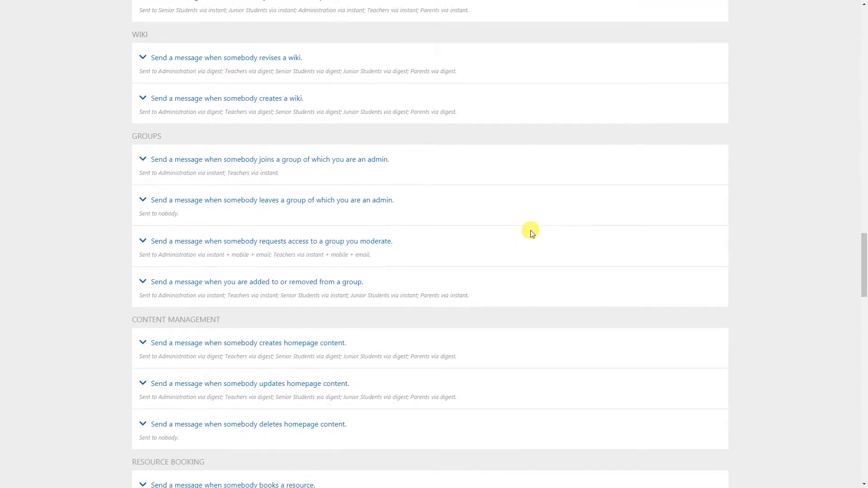
pyautogui.scroll(-3)
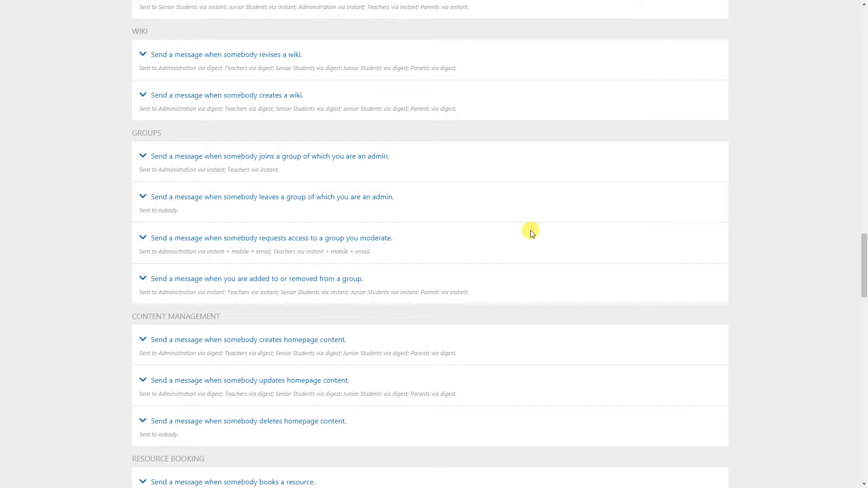
pyautogui.scroll(-3)
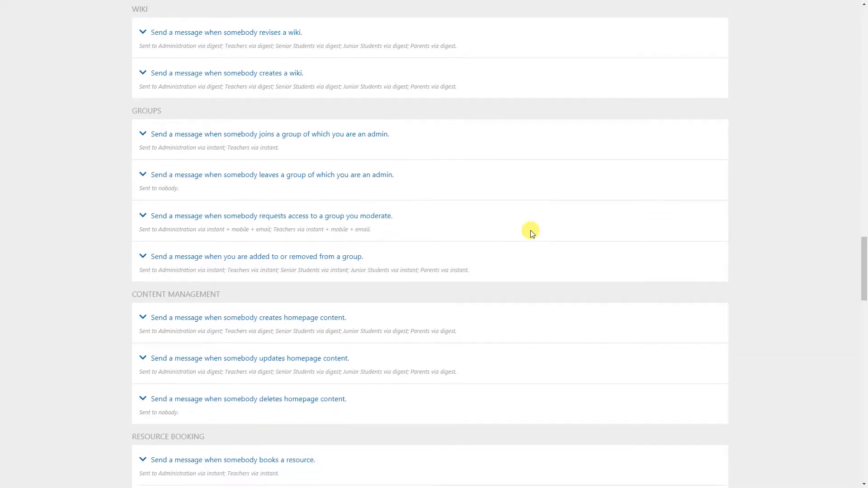
pyautogui.scroll(-3)
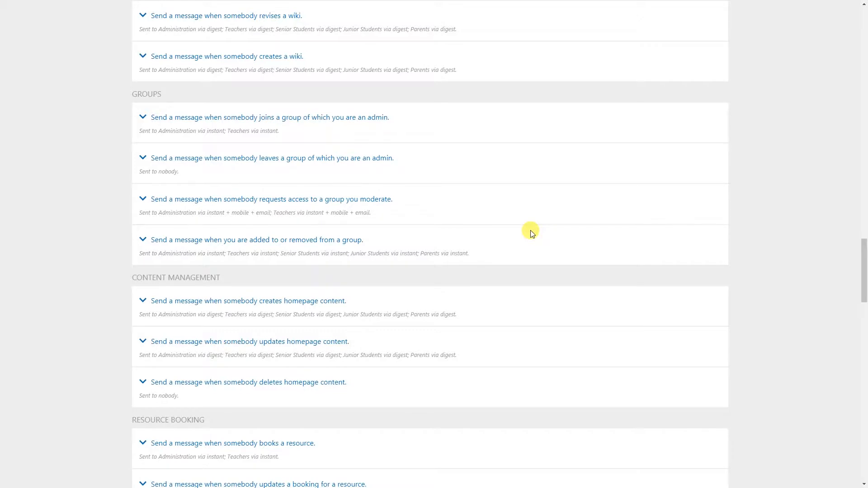
pyautogui.scroll(-3)
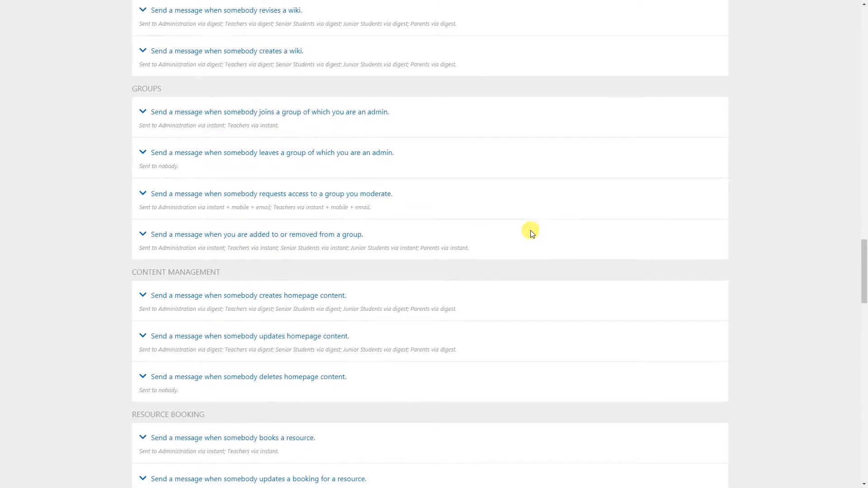
pyautogui.scroll(-3)
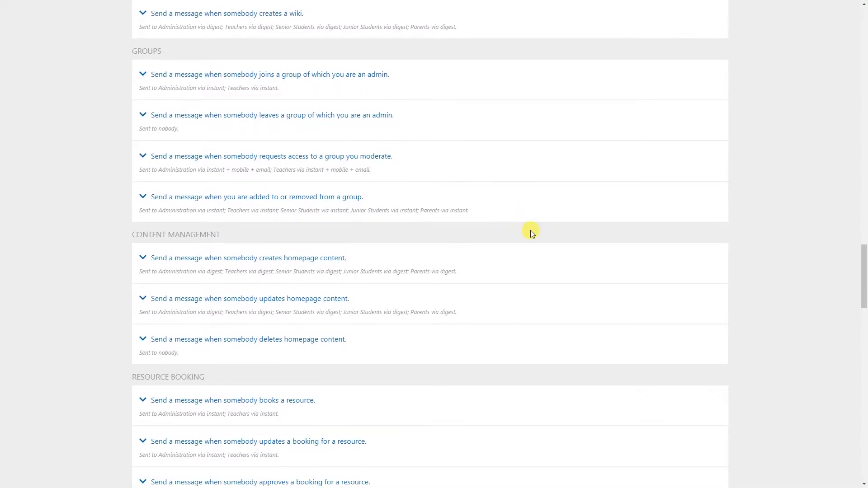
pyautogui.scroll(-3)
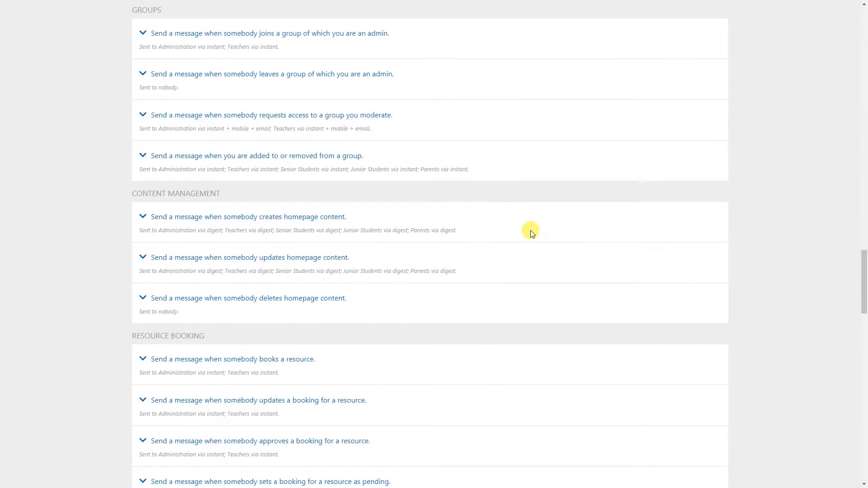
pyautogui.scroll(-3)
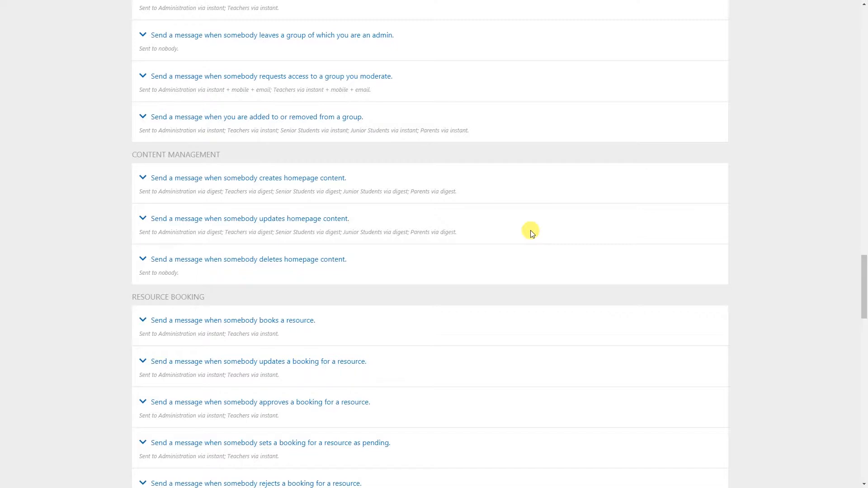
pyautogui.scroll(-3)
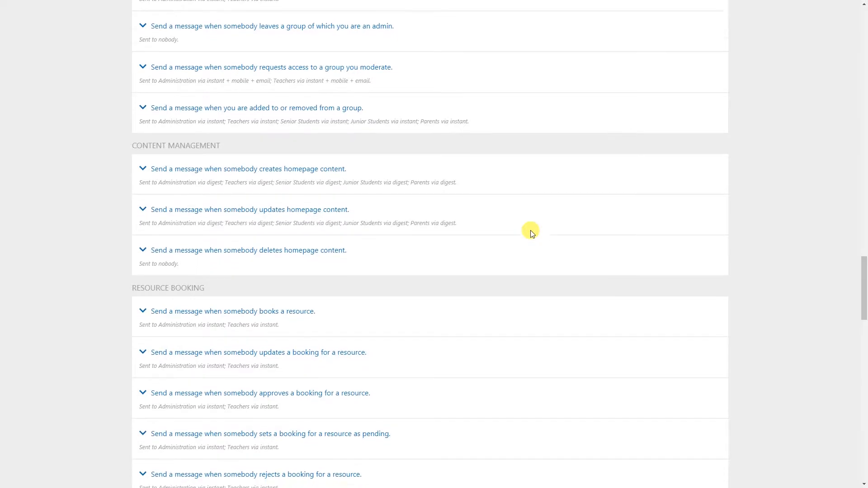
pyautogui.scroll(-3)
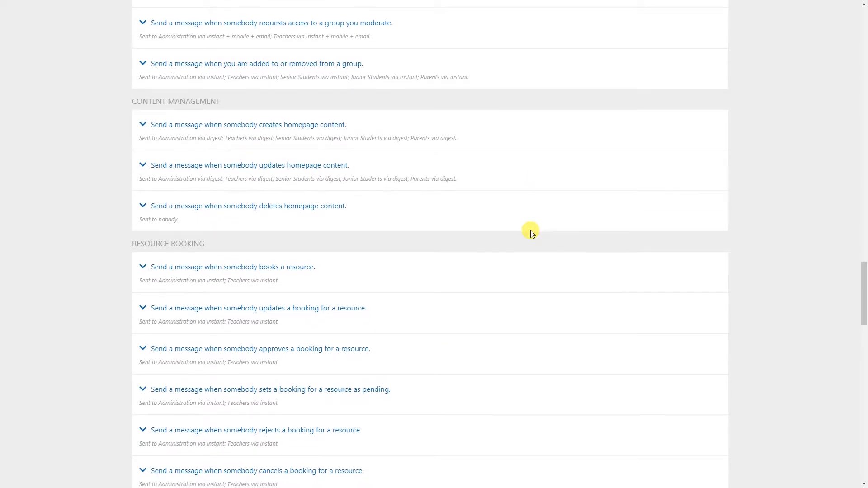
pyautogui.scroll(-3)
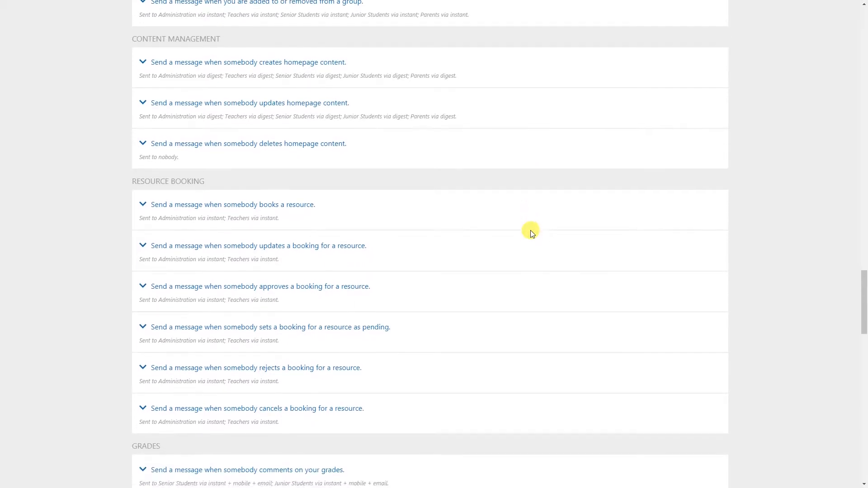
pyautogui.scroll(-3)
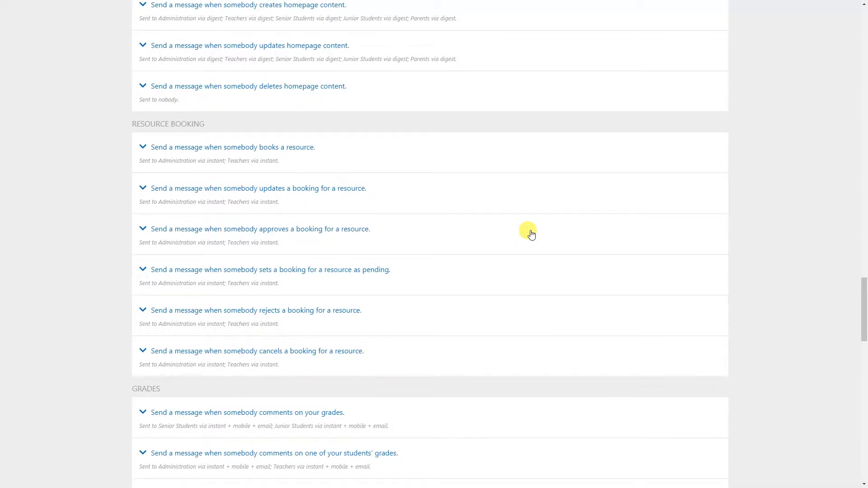
pyautogui.scroll(-3)
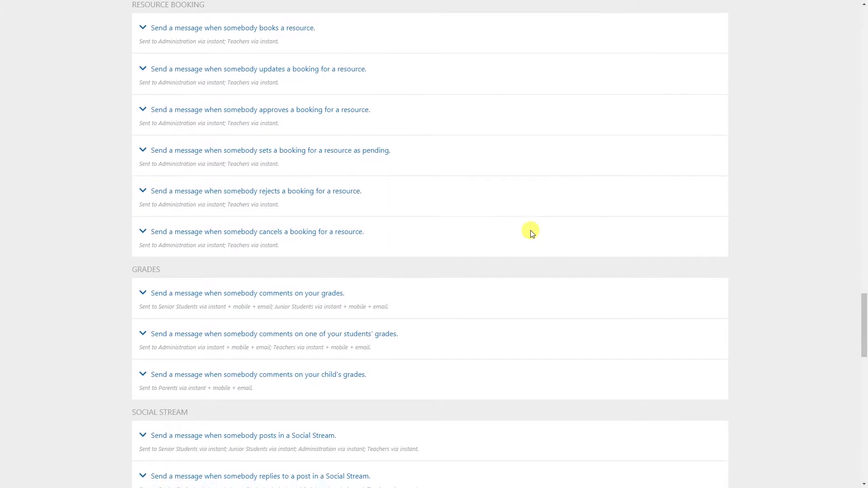
pyautogui.scroll(-3)
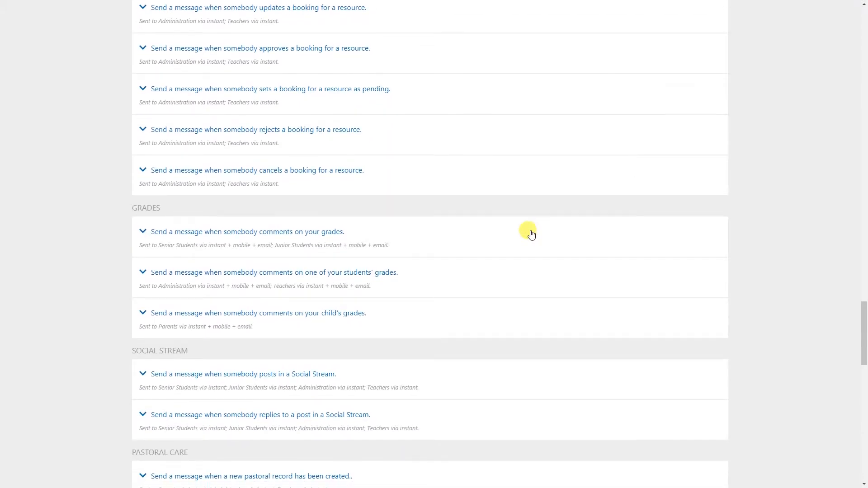
pyautogui.scroll(-3)
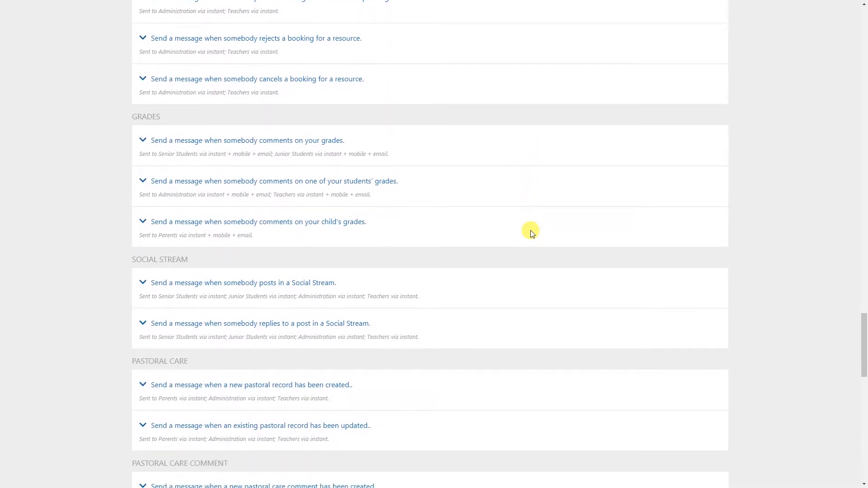
pyautogui.scroll(-3)
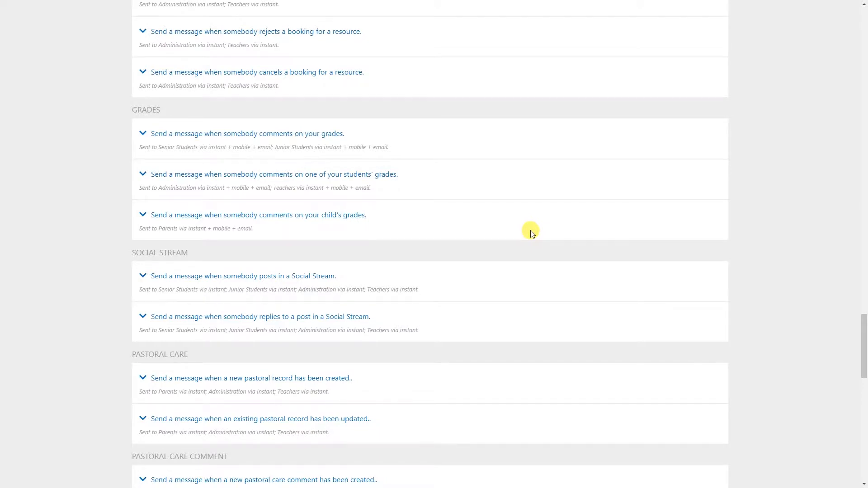
pyautogui.scroll(-3)
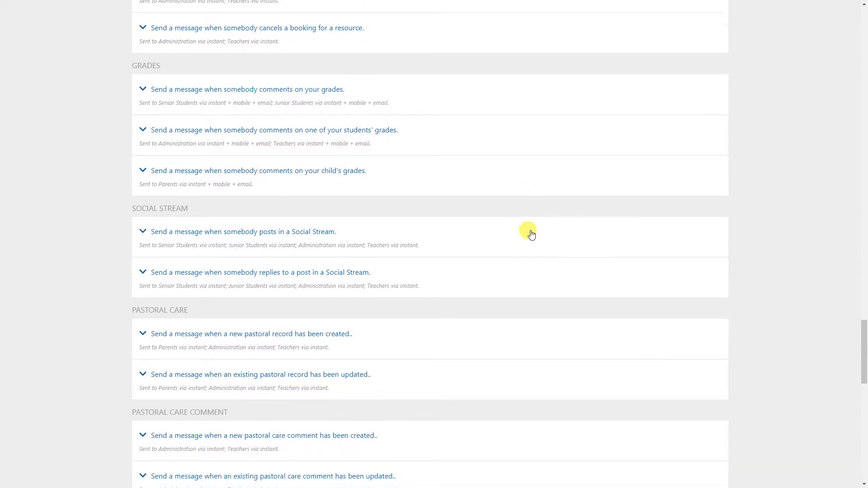
pyautogui.scroll(-3)
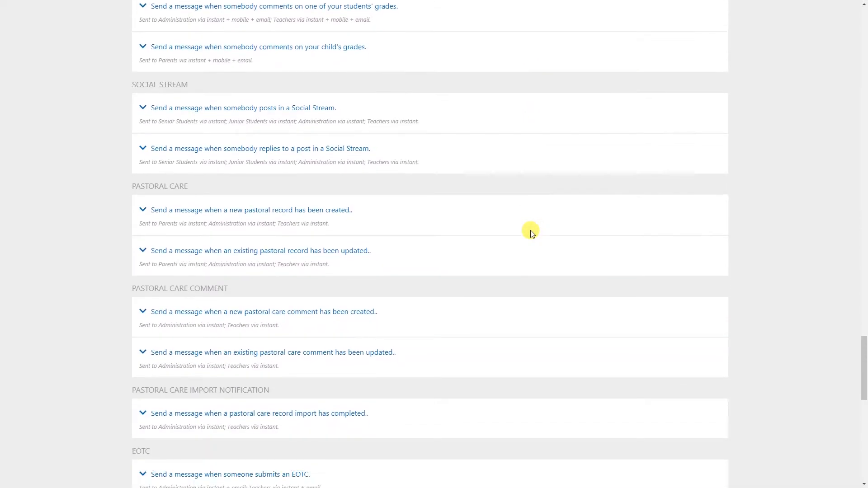
pyautogui.scroll(-3)
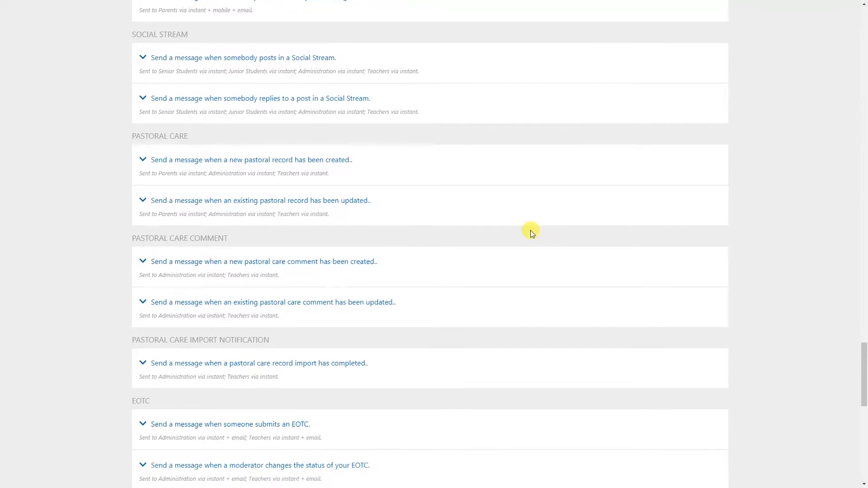
pyautogui.scroll(-3)
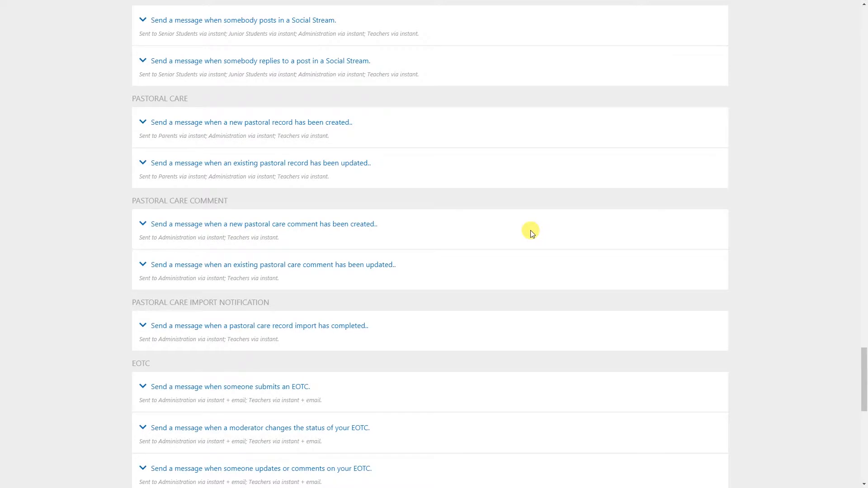
pyautogui.scroll(-3)
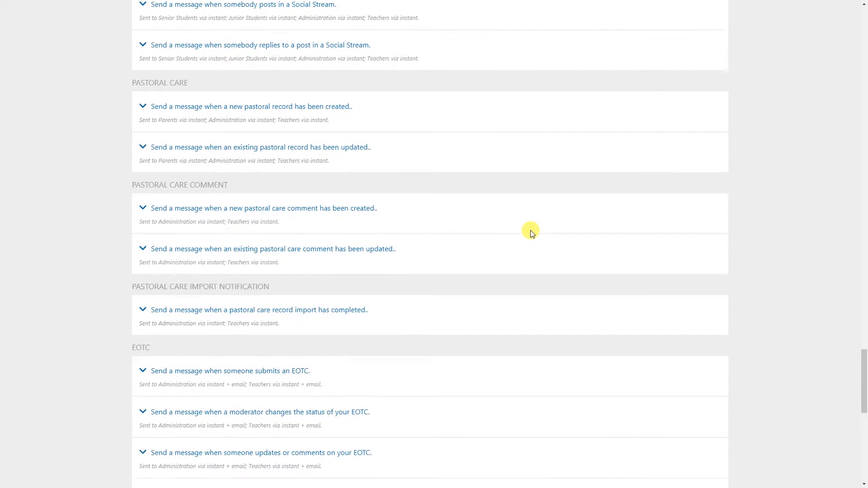
pyautogui.scroll(-3)
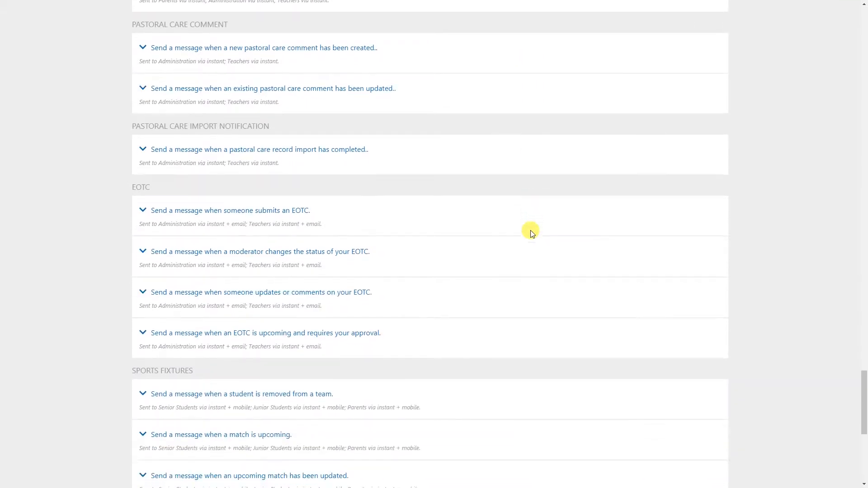
pyautogui.scroll(-3)
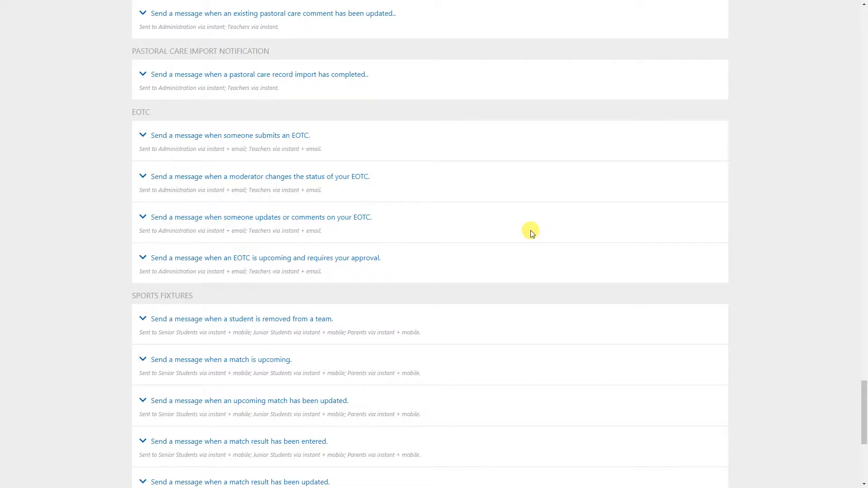
pyautogui.scroll(-3)
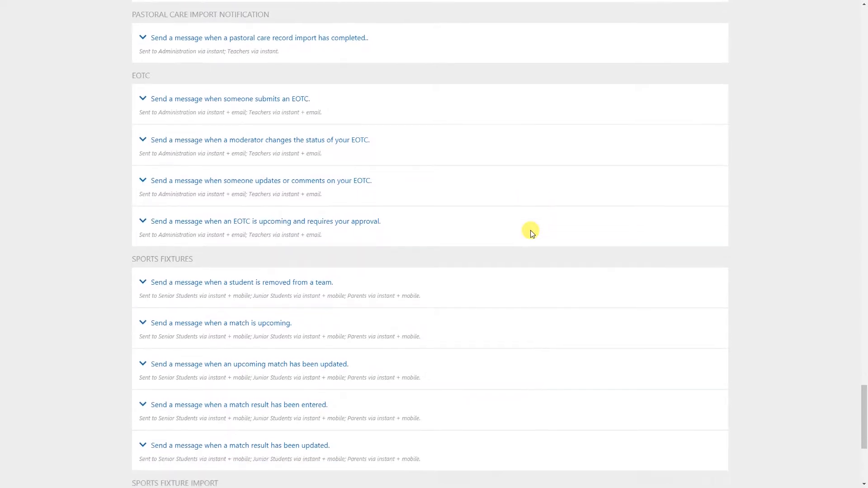
pyautogui.scroll(-3)
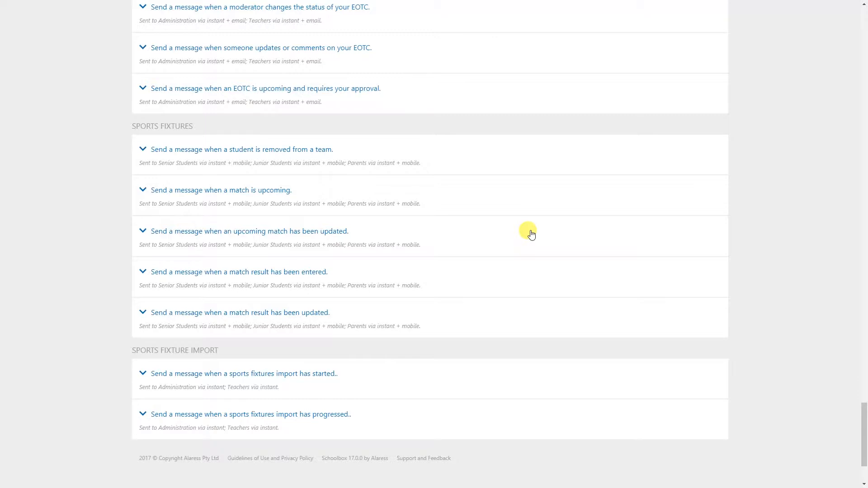
pyautogui.scroll(-3)
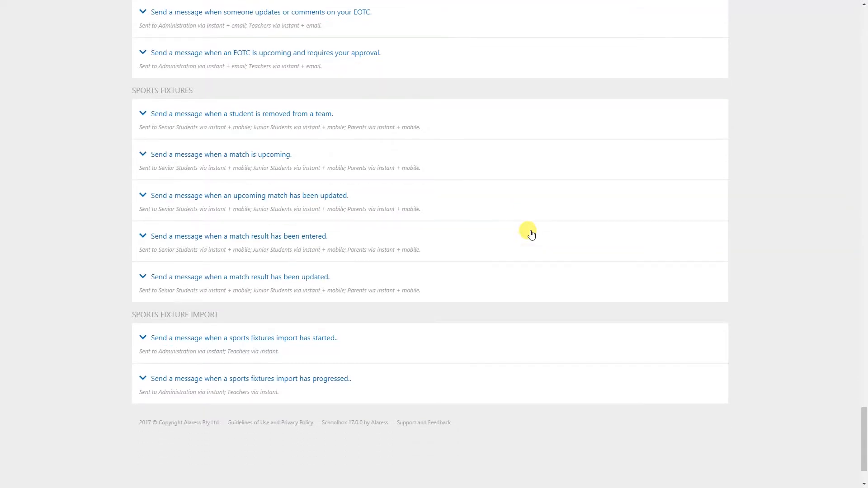
pyautogui.scroll(-3)
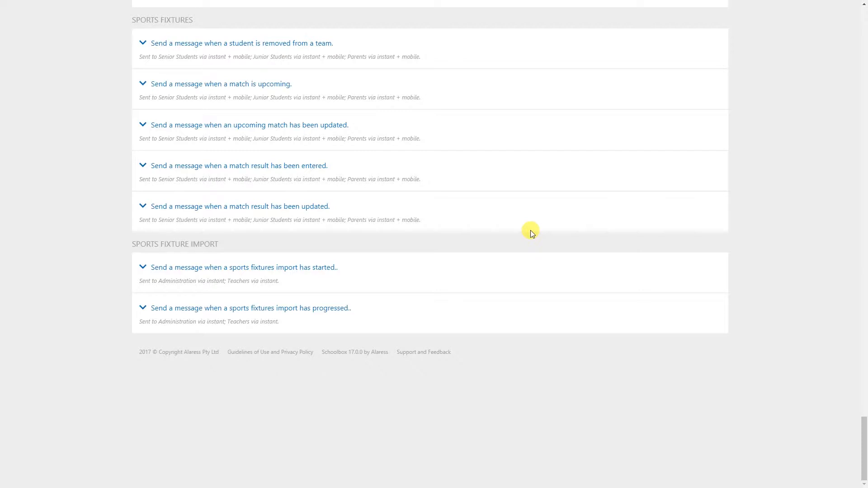
pyautogui.scroll(3)
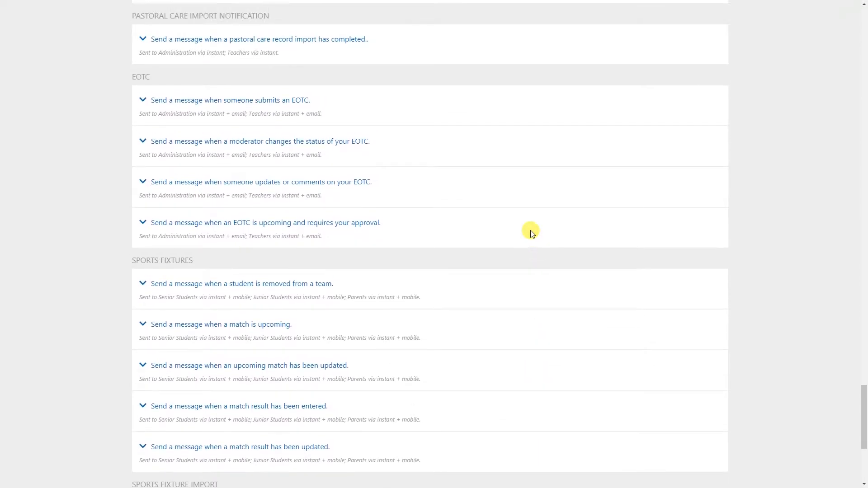
pyautogui.scroll(3)
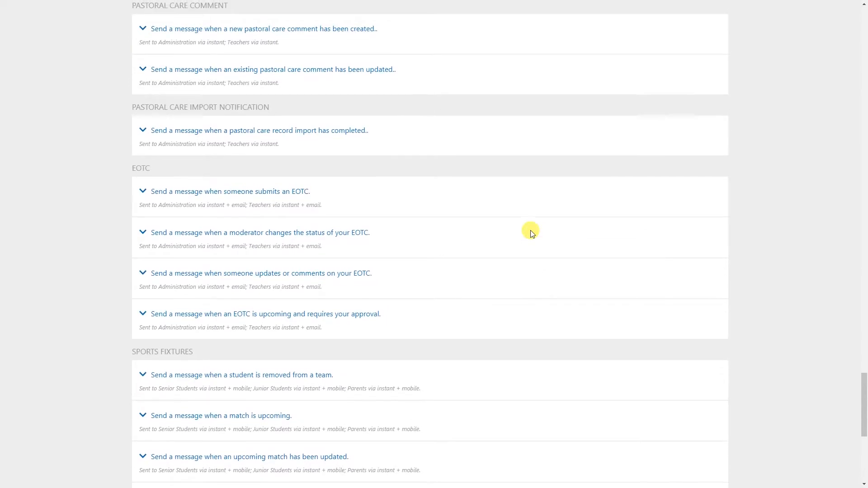
pyautogui.scroll(3)
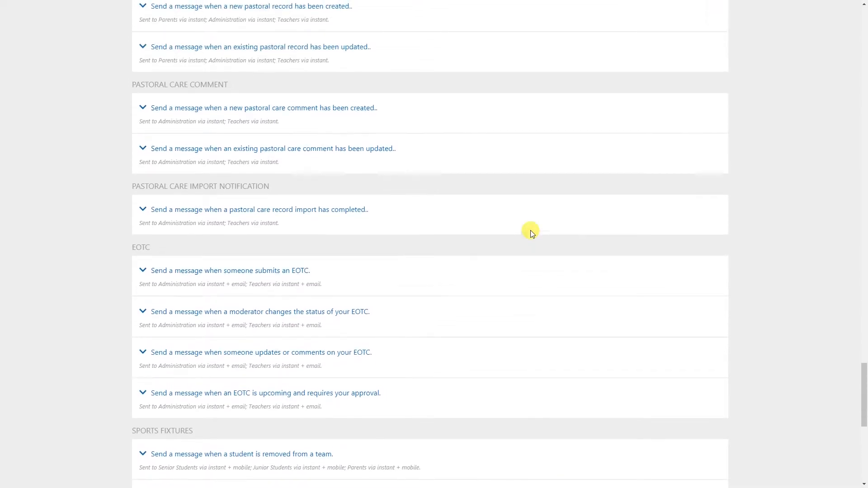
pyautogui.scroll(3)
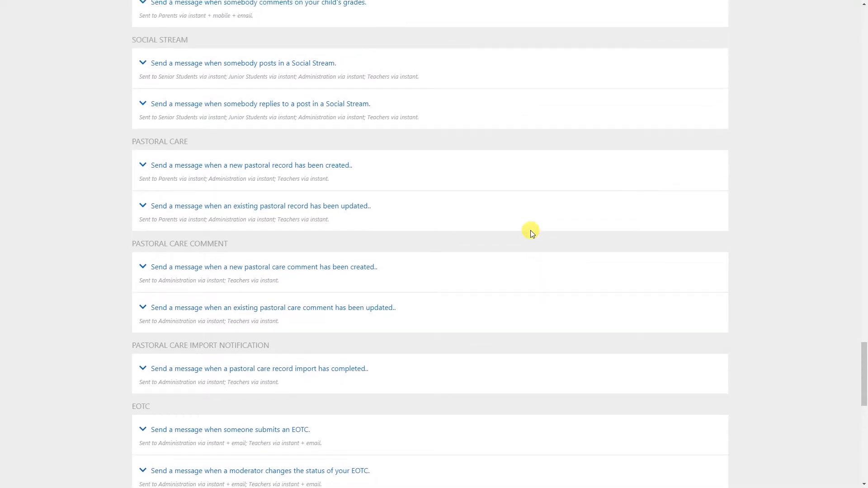
pyautogui.scroll(3)
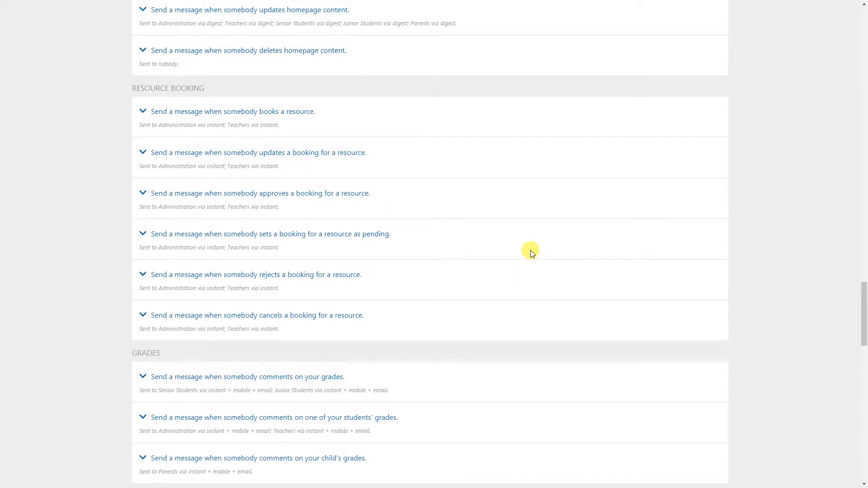
pyautogui.scroll(3)
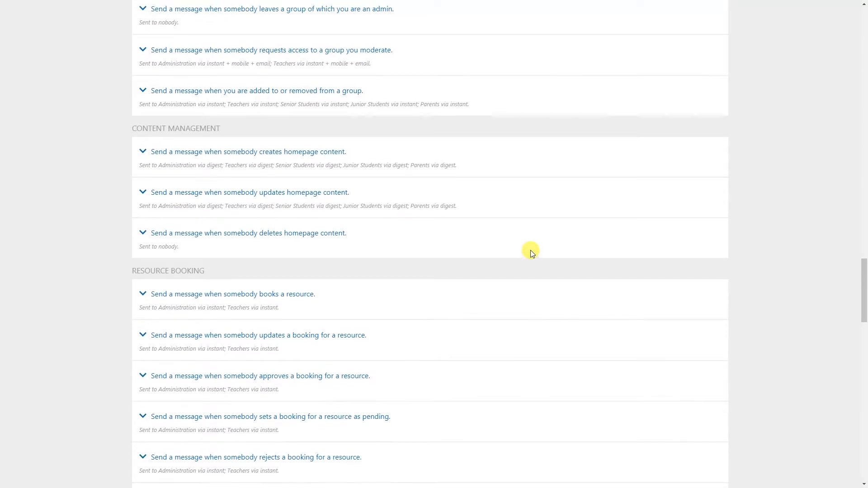
pyautogui.scroll(3)
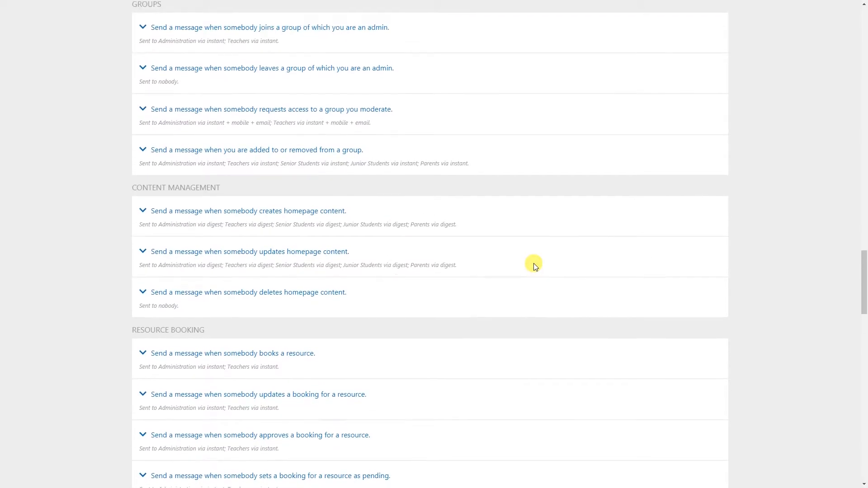
pyautogui.scroll(3)
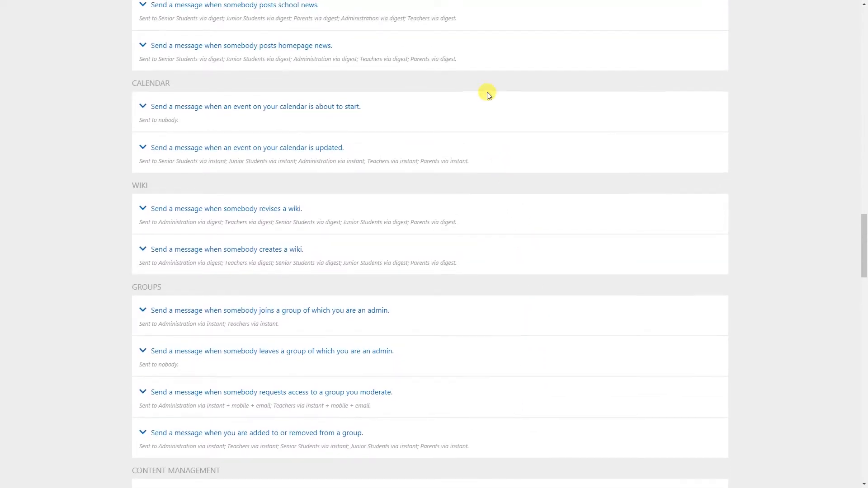
pyautogui.scroll(3)
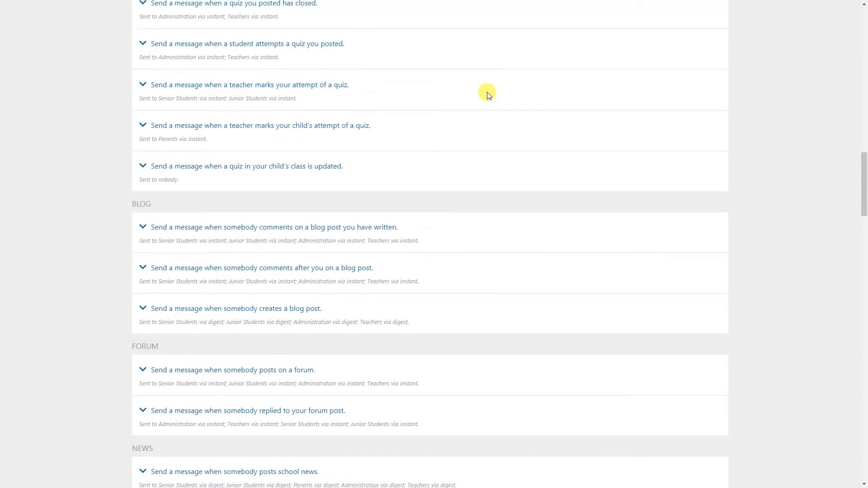
pyautogui.scroll(-3)
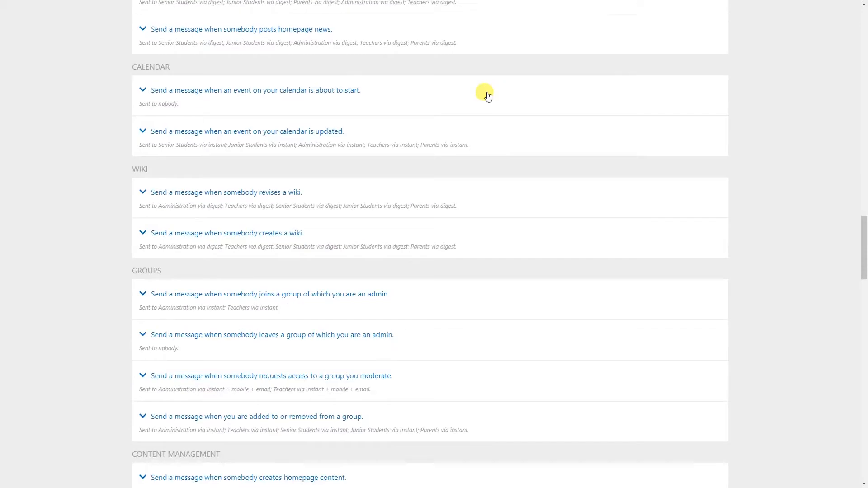
pyautogui.scroll(-3)
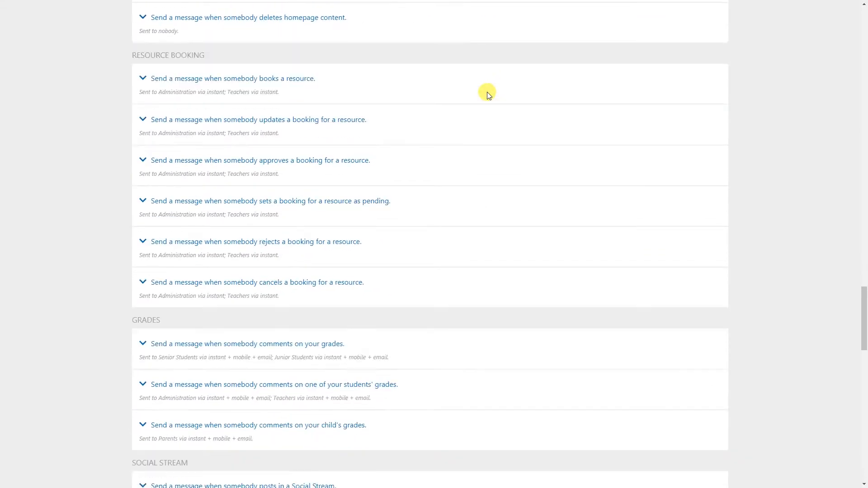
pyautogui.scroll(-3)
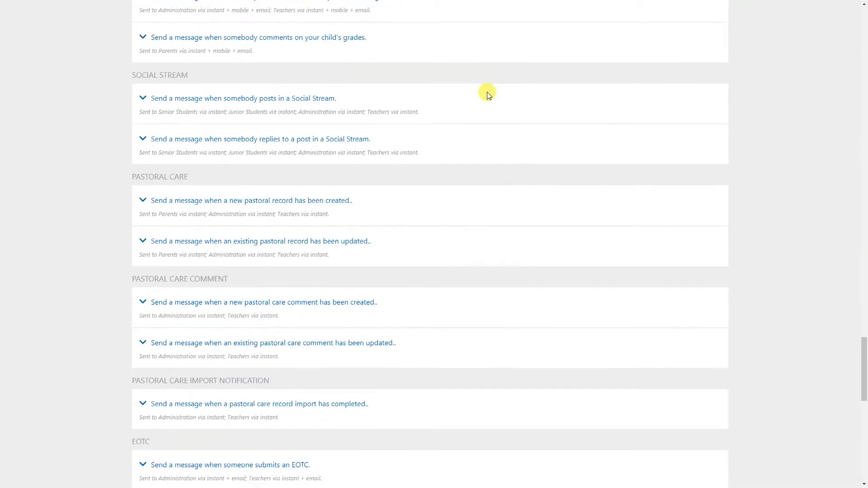
pyautogui.scroll(-3)
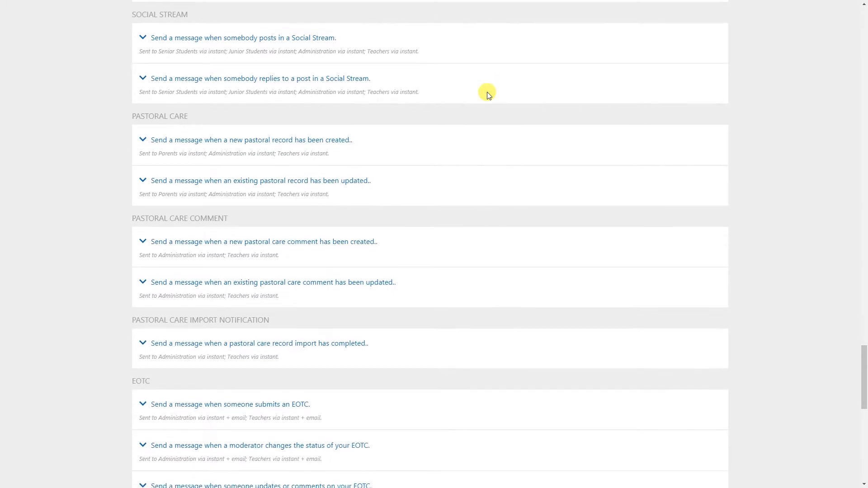
pyautogui.scroll(-3)
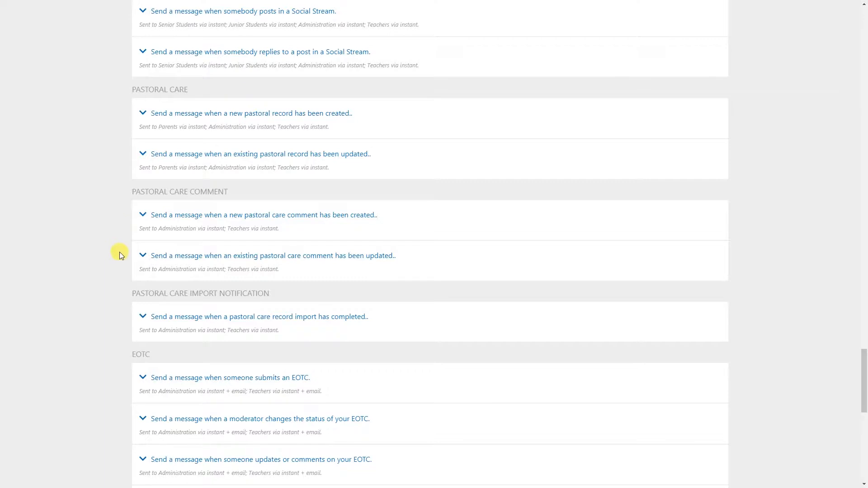
pyautogui.moveTo(119, 262)
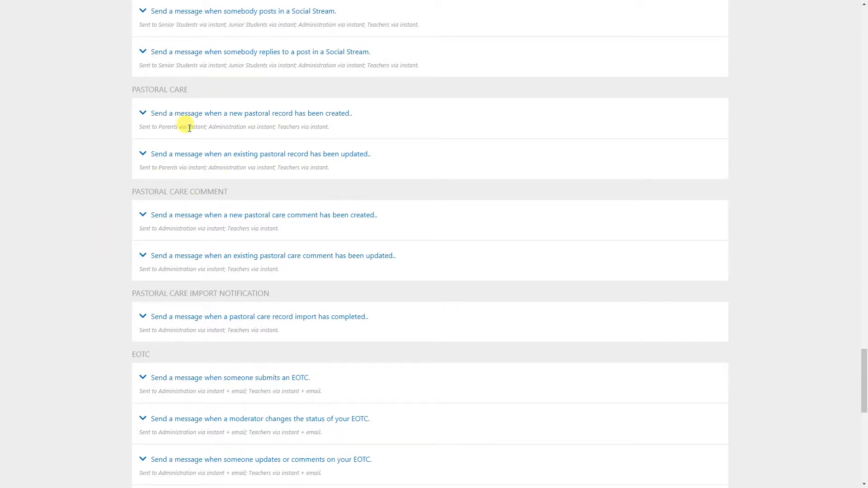
pyautogui.moveTo(427, 174)
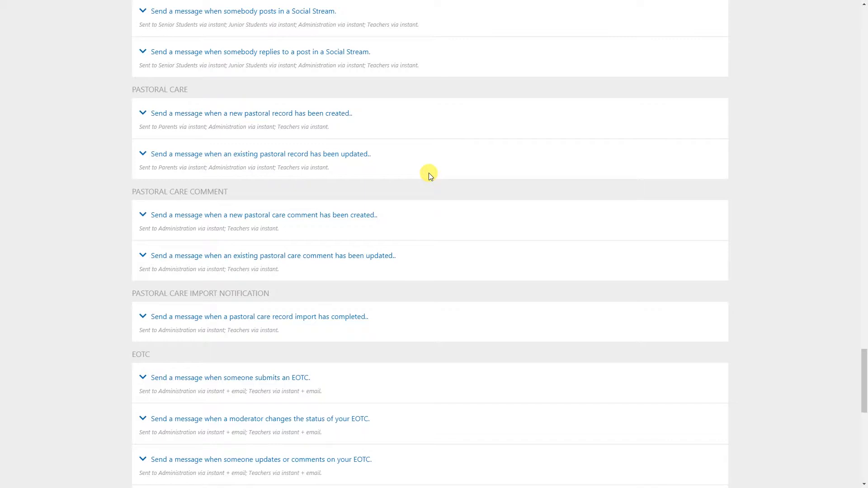
pyautogui.scroll(3)
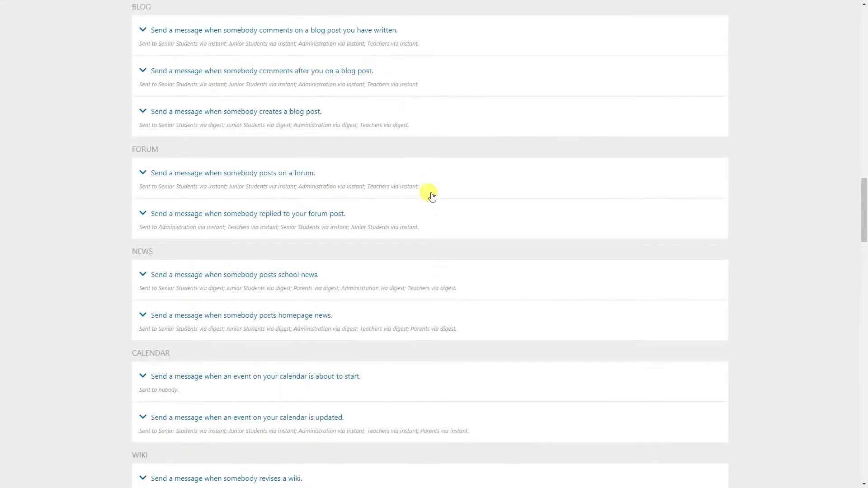
pyautogui.rightClick(430, 195)
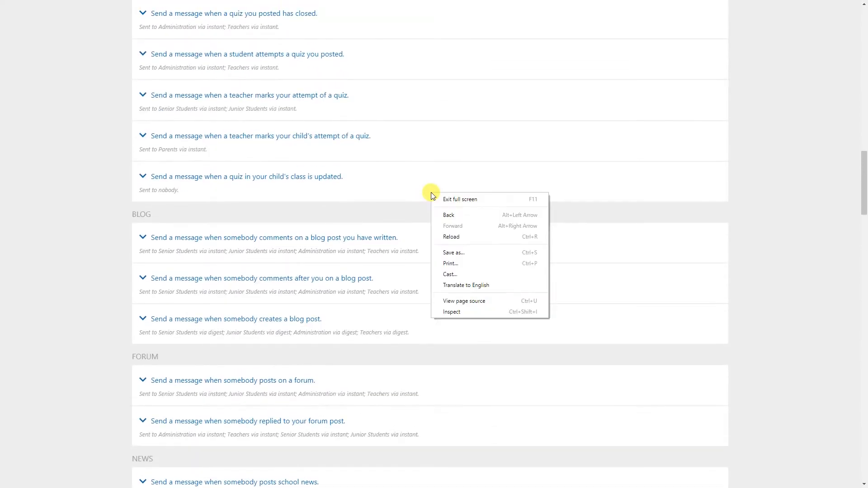
pyautogui.click(440, 119)
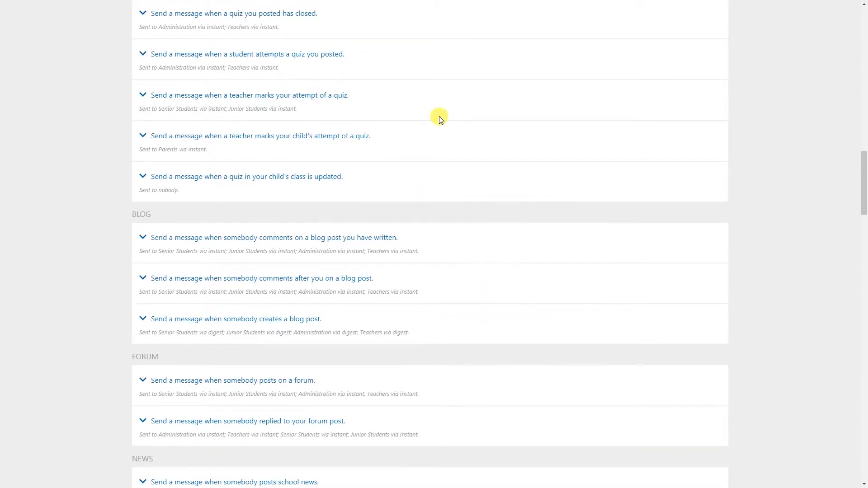
pyautogui.scroll(3)
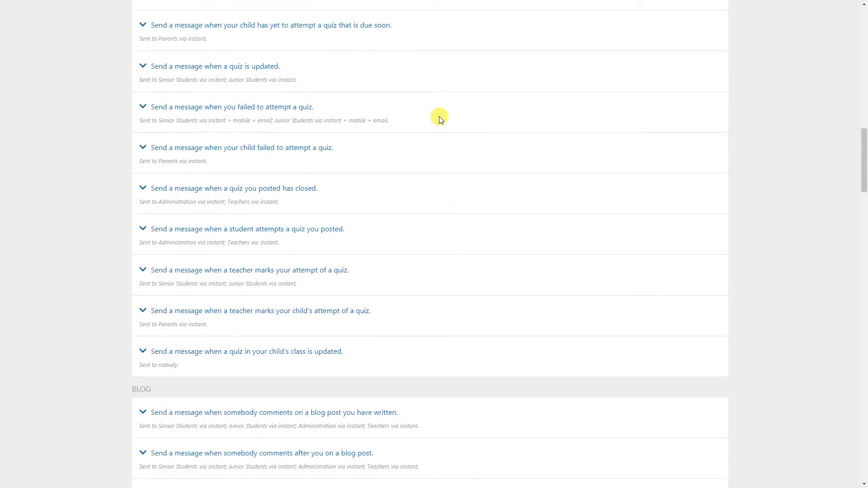
pyautogui.scroll(3)
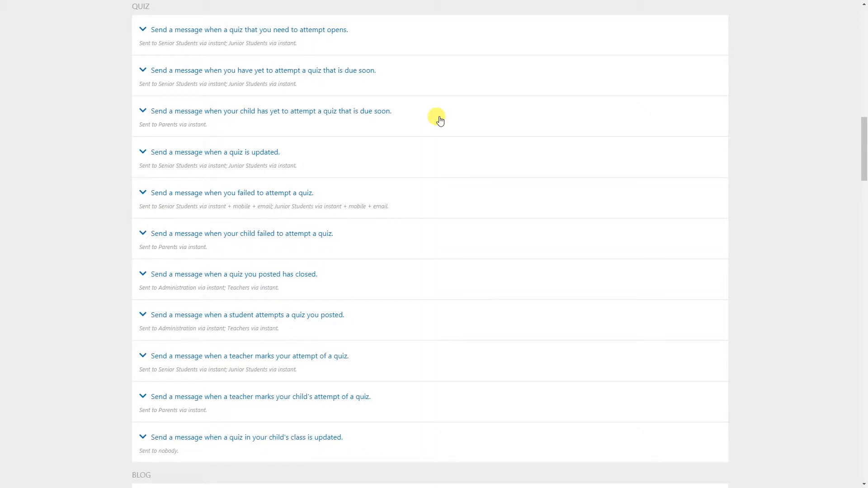
pyautogui.scroll(3)
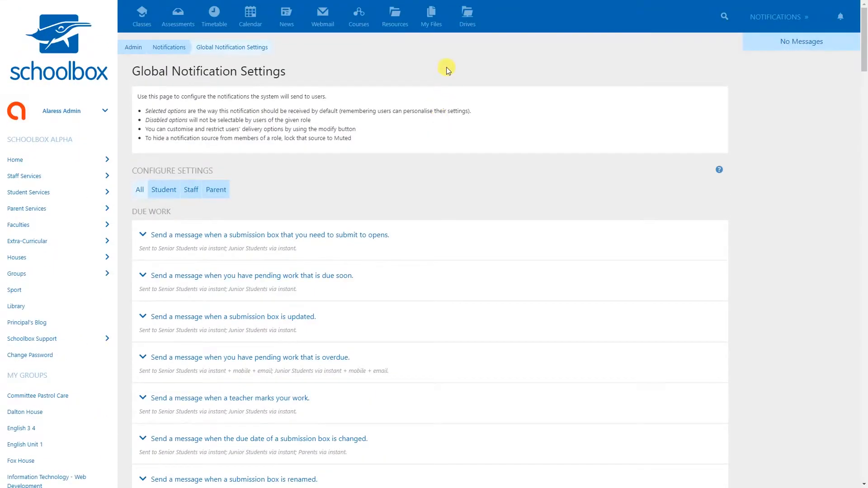
pyautogui.scroll(-3)
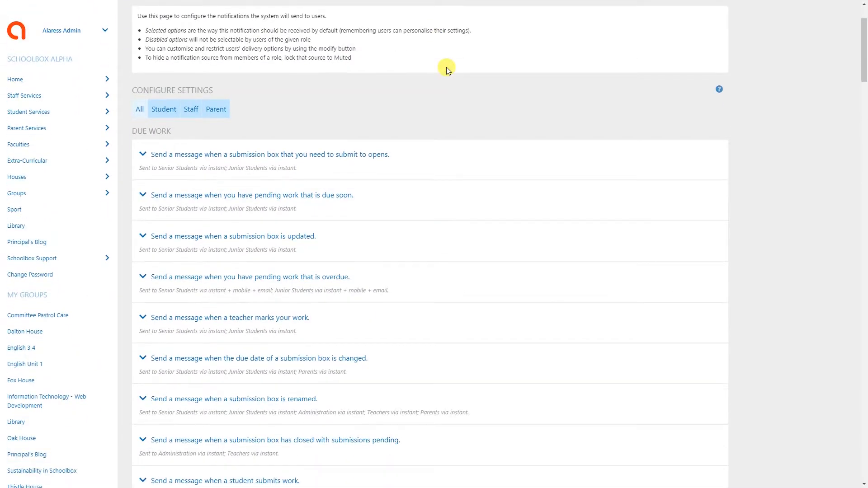
pyautogui.scroll(-3)
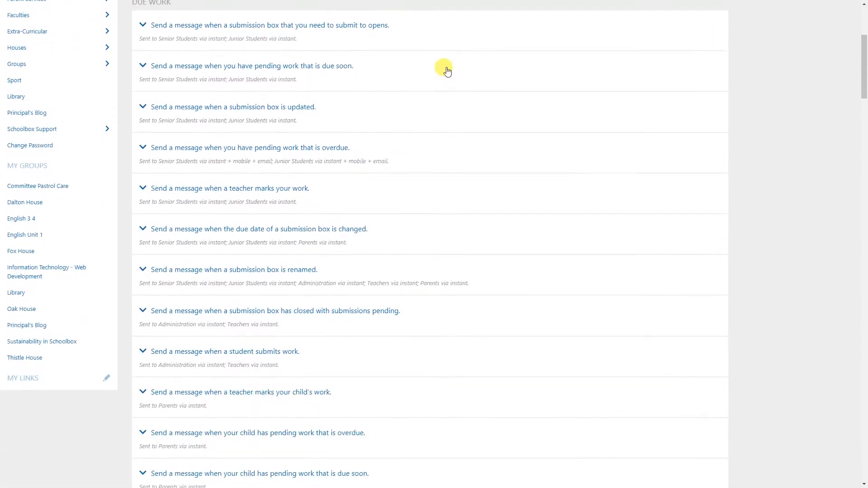
pyautogui.moveTo(460, 267)
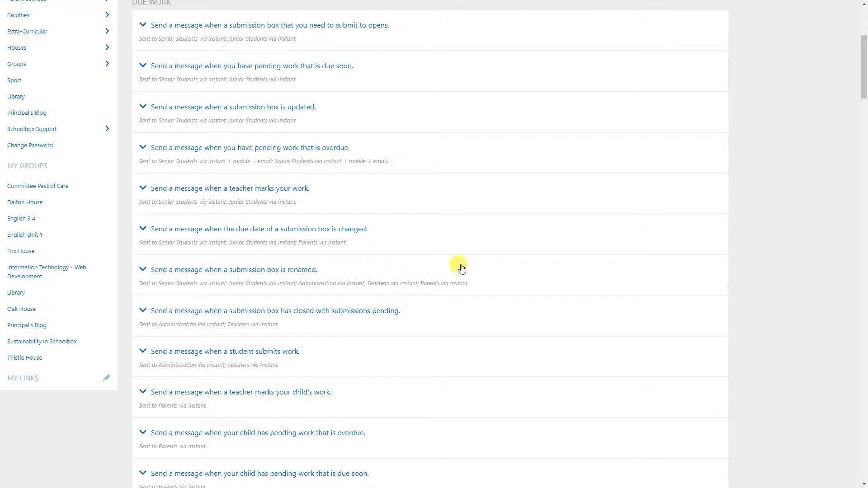
pyautogui.scroll(-3)
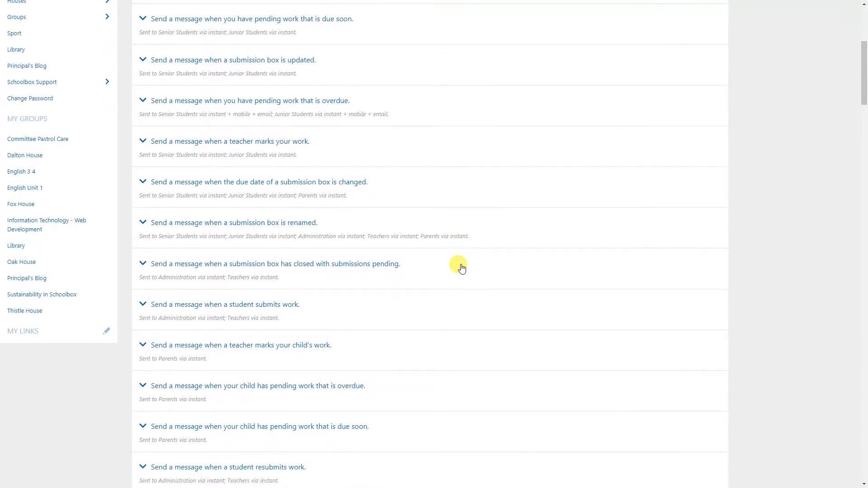
pyautogui.scroll(-3)
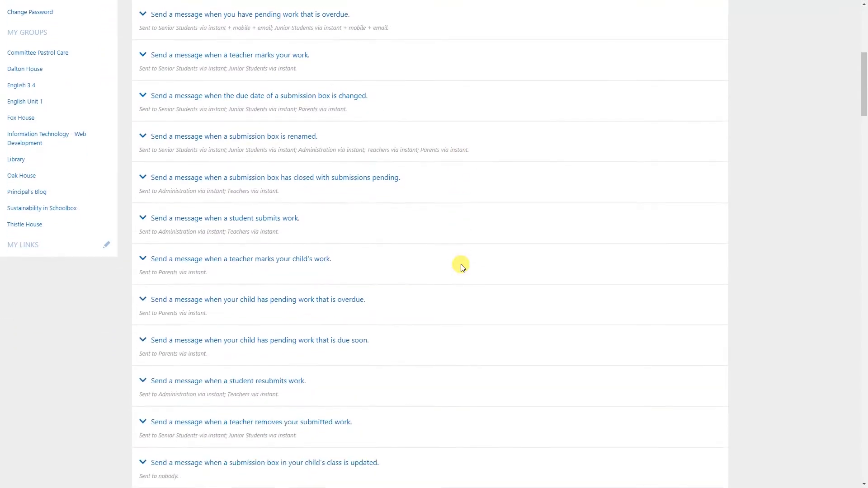
pyautogui.scroll(-3)
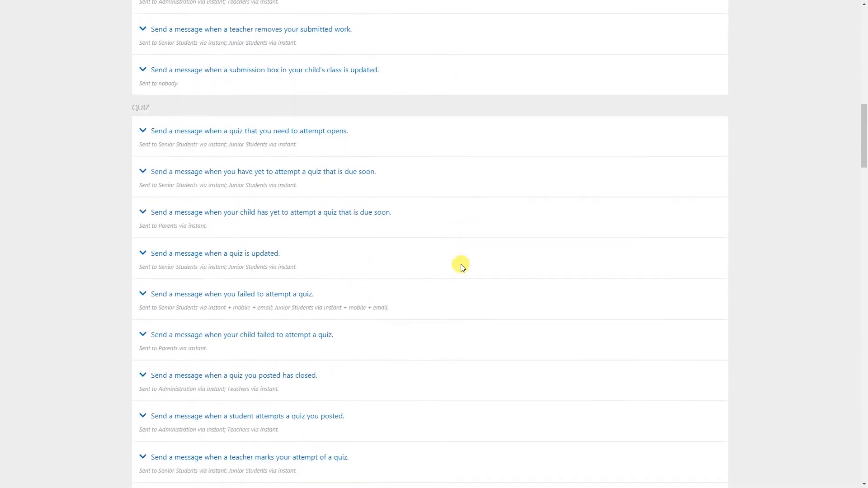
pyautogui.scroll(-3)
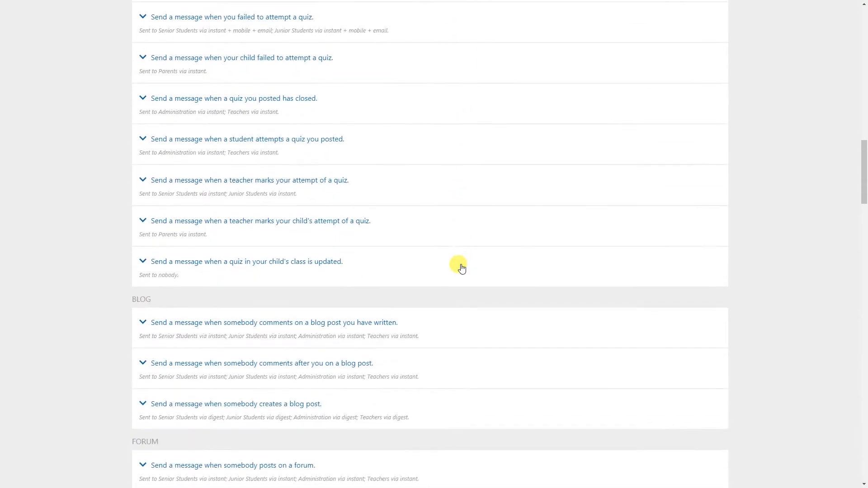
pyautogui.scroll(-3)
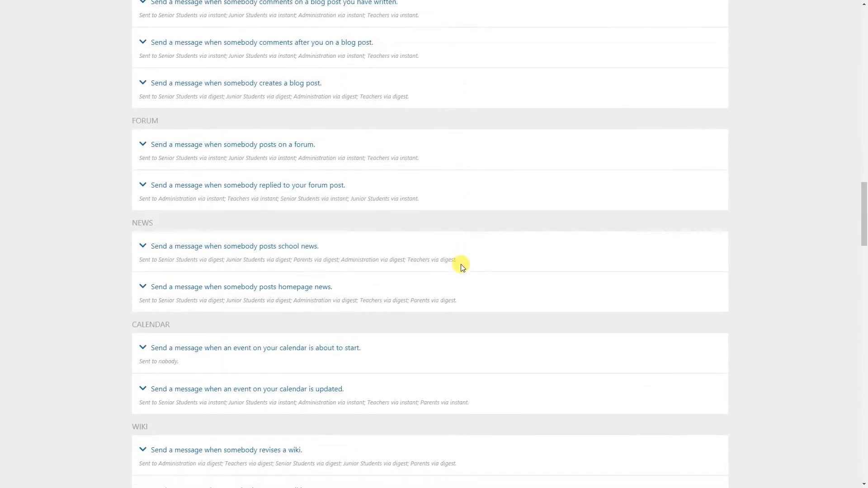
pyautogui.scroll(-3)
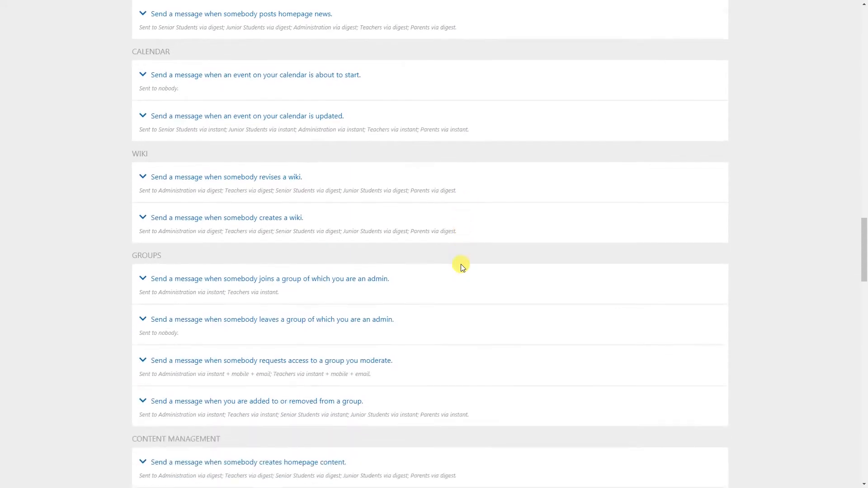
pyautogui.scroll(-3)
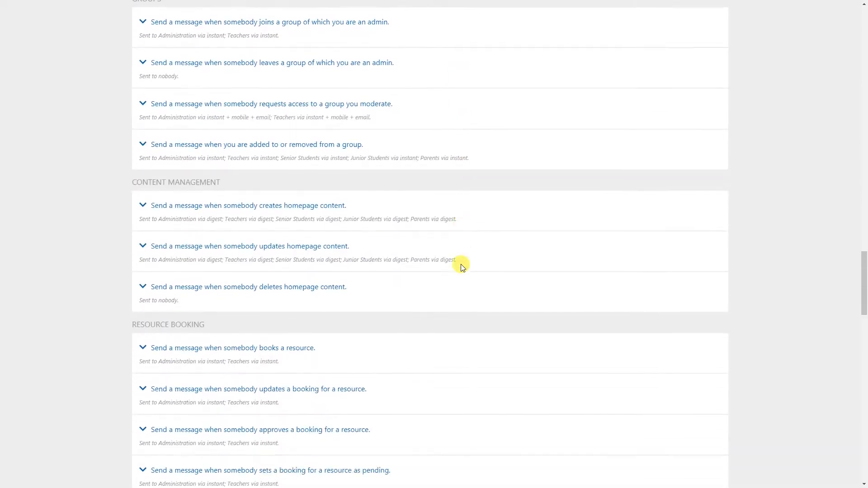
pyautogui.scroll(-3)
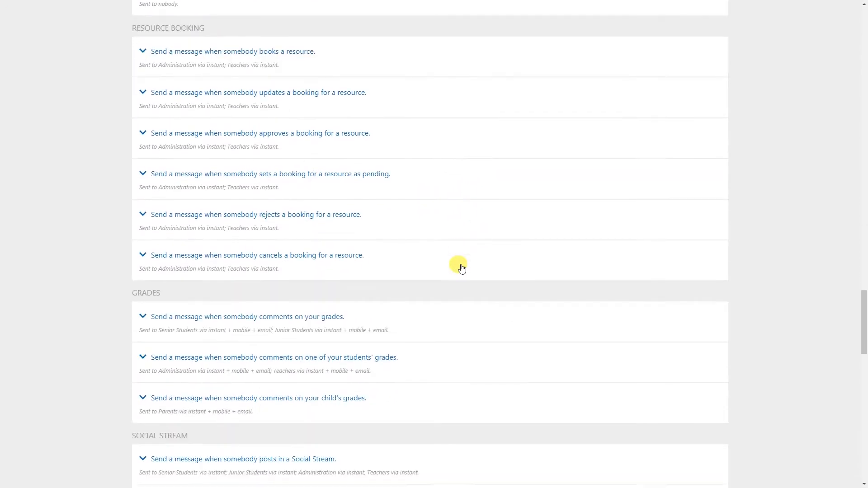
pyautogui.scroll(-3)
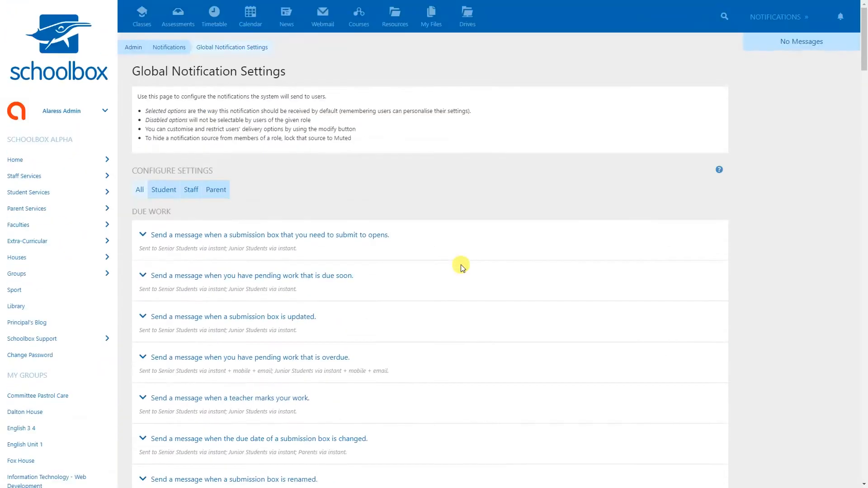
pyautogui.moveTo(233, 202)
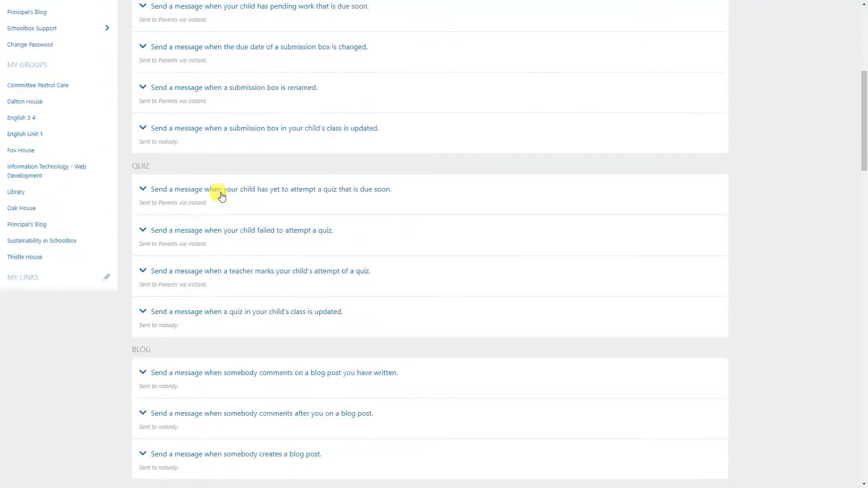
# - Scroll the parent-only list down to the Quiz, Blog, Forum and News sources
pyautogui.scroll(-3)
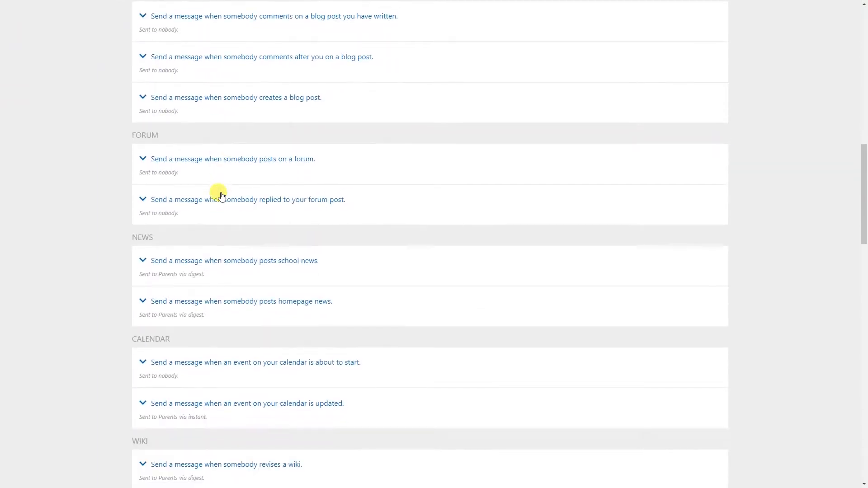
pyautogui.scroll(-3)
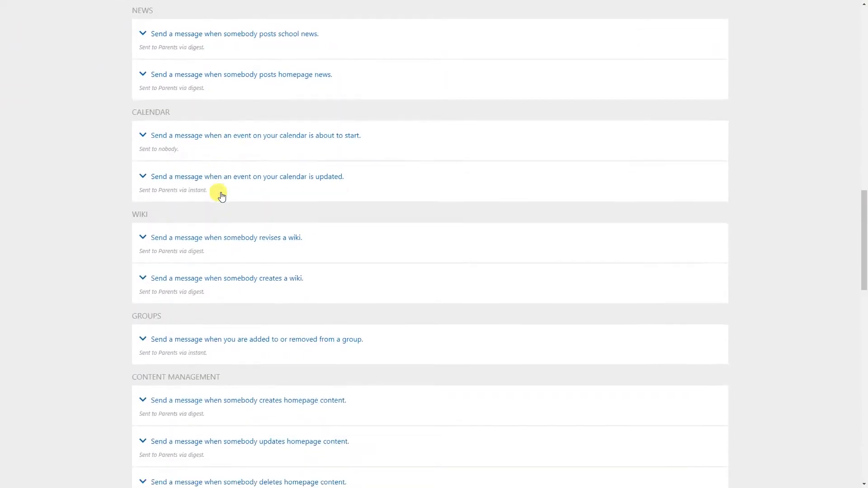
pyautogui.scroll(-3)
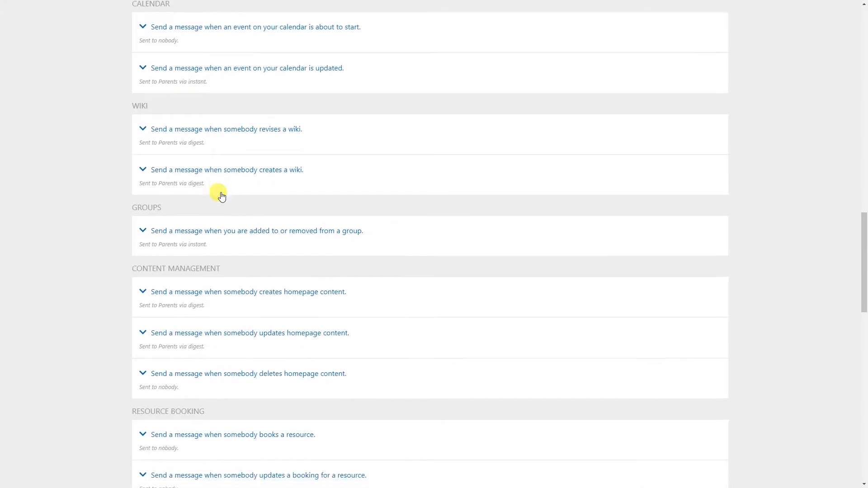
pyautogui.scroll(-3)
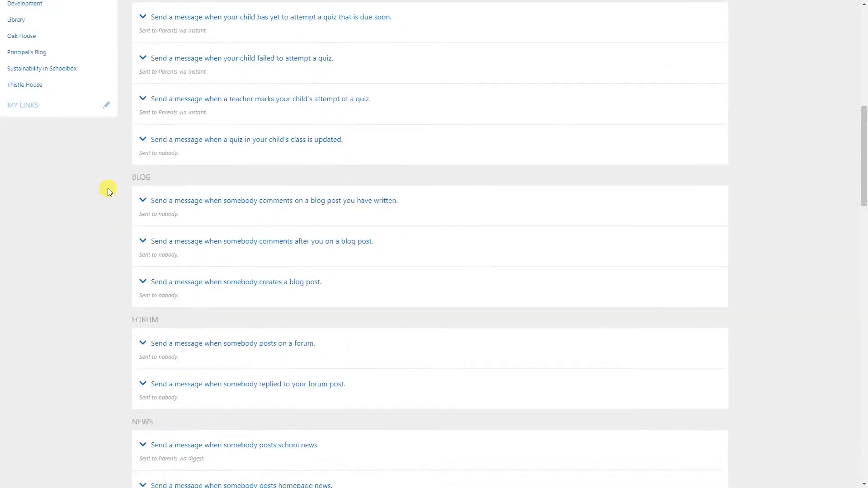
# - Expand 'teacher marks your child's work' and bring up the Parents delivery-restriction dialog
pyautogui.scroll(3)
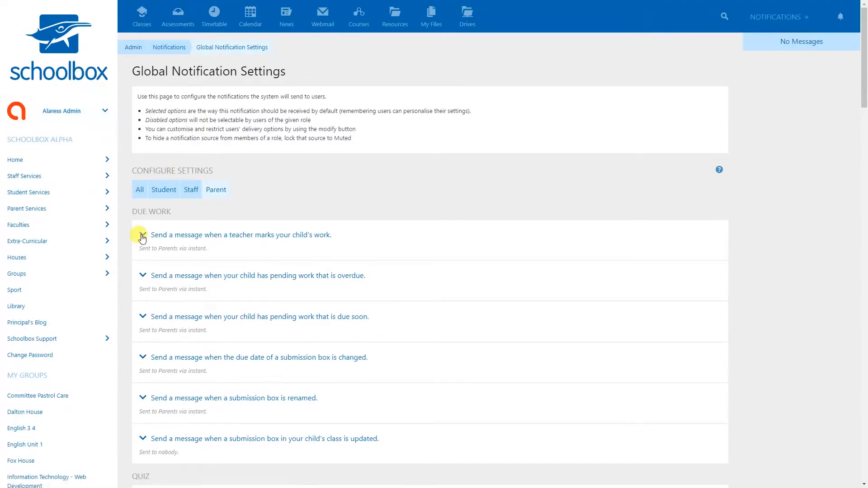
pyautogui.click(142, 235)
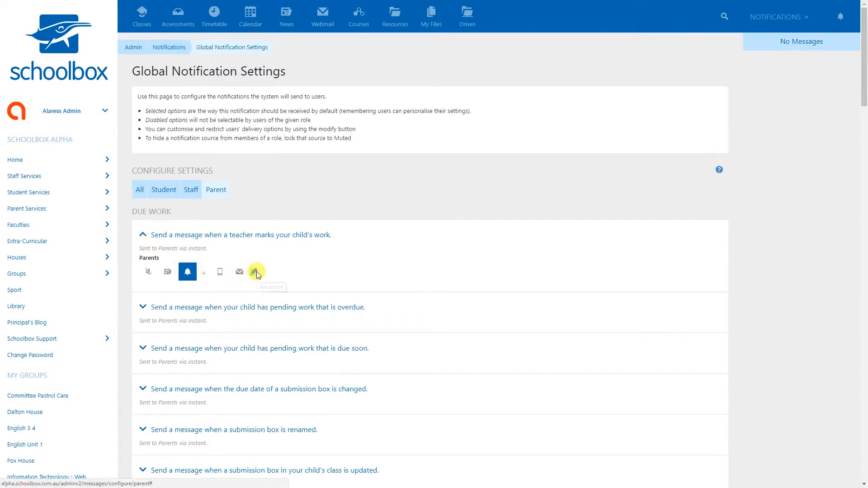
pyautogui.click(256, 271)
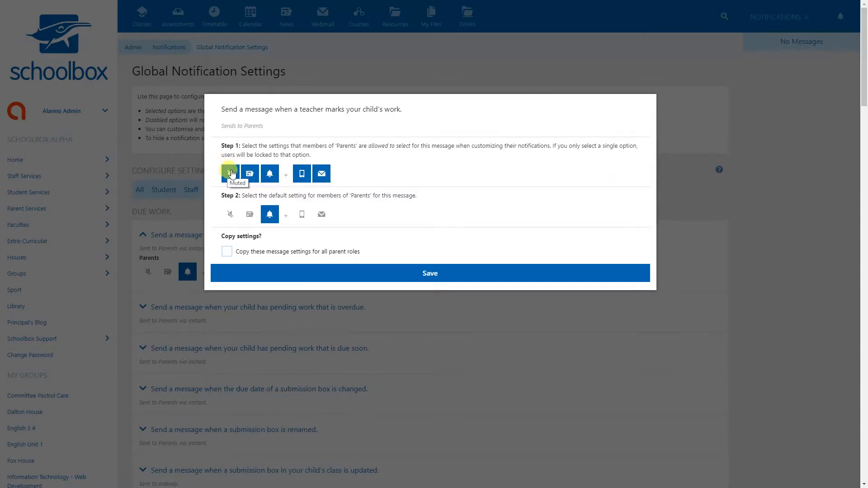
# - Allow parents instant, mobile and email for teacher-marks-work alerts, defaulting to instant and email
pyautogui.click(229, 174)
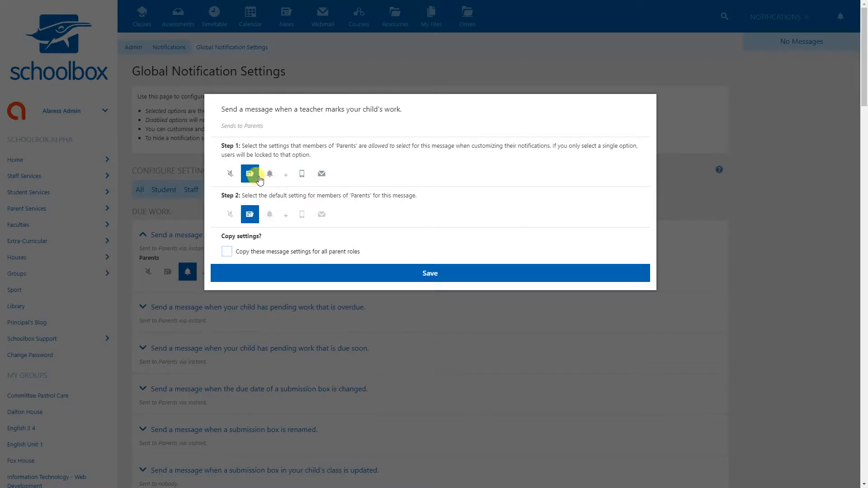
pyautogui.click(229, 174)
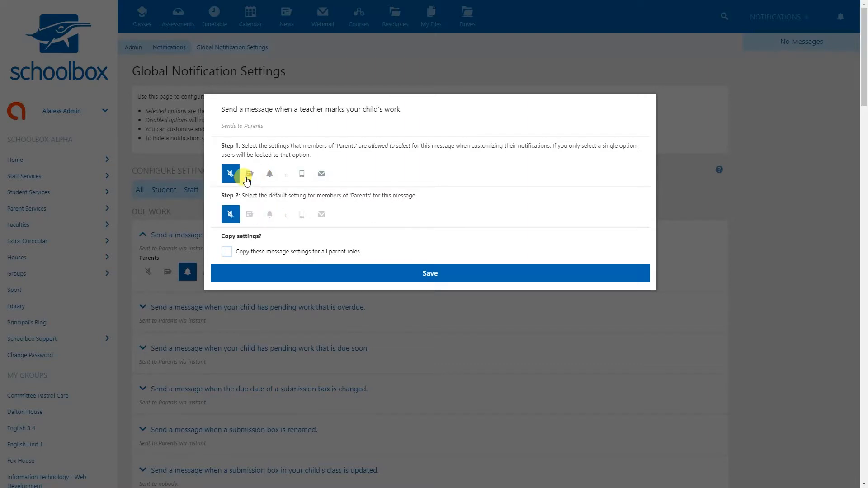
pyautogui.click(250, 174)
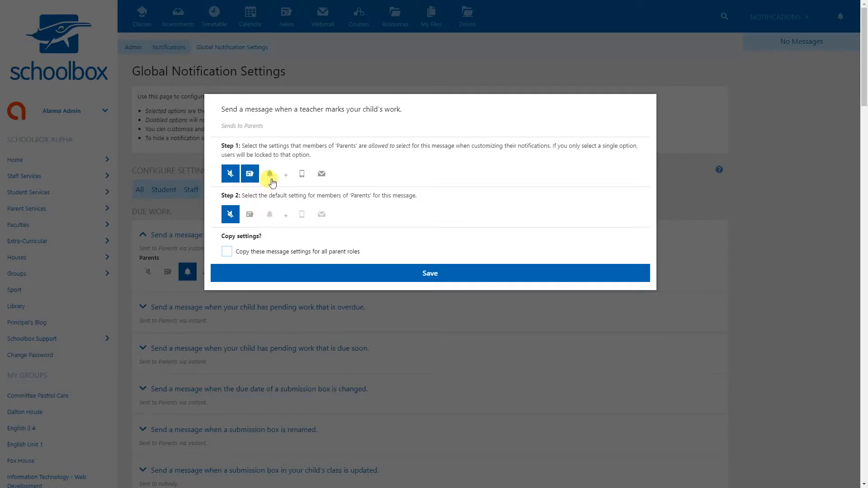
pyautogui.click(270, 174)
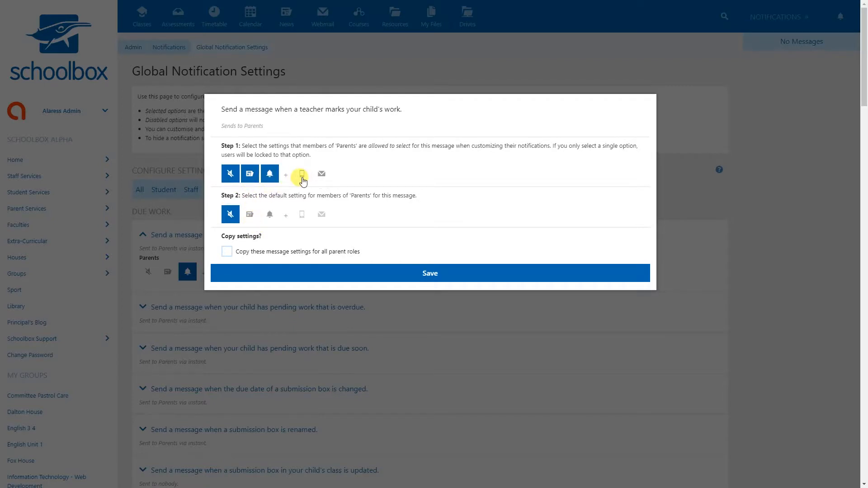
pyautogui.click(302, 173)
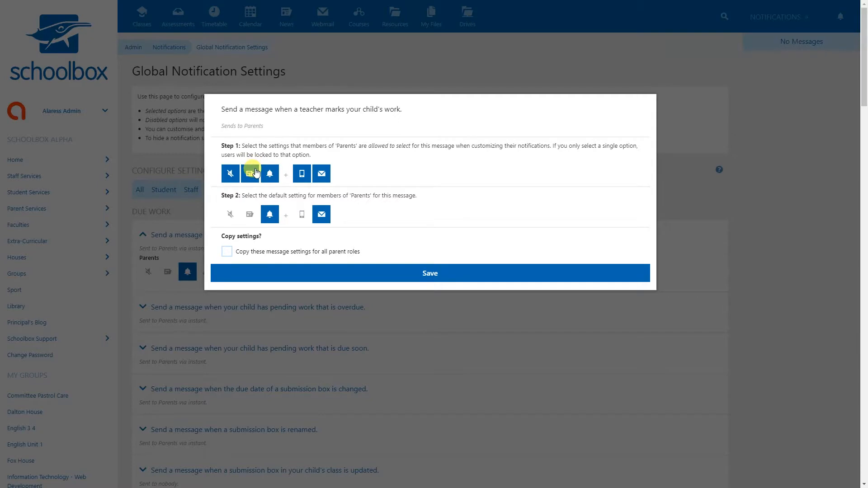
pyautogui.click(230, 173)
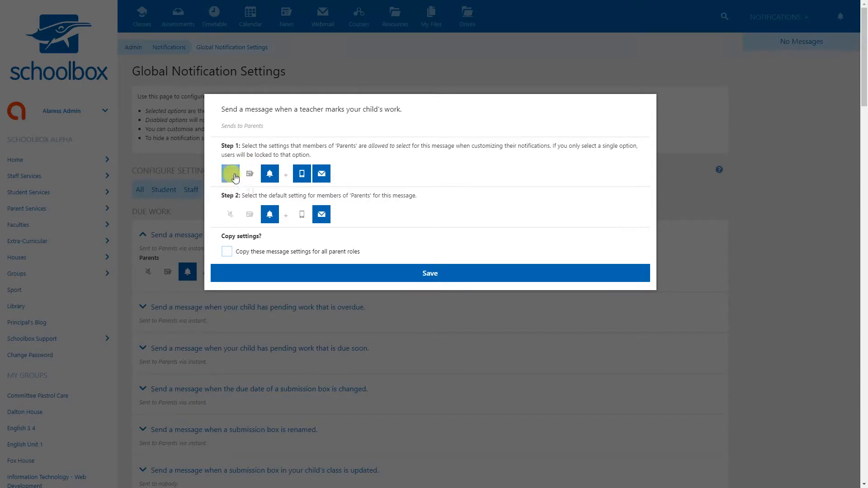
pyautogui.click(231, 173)
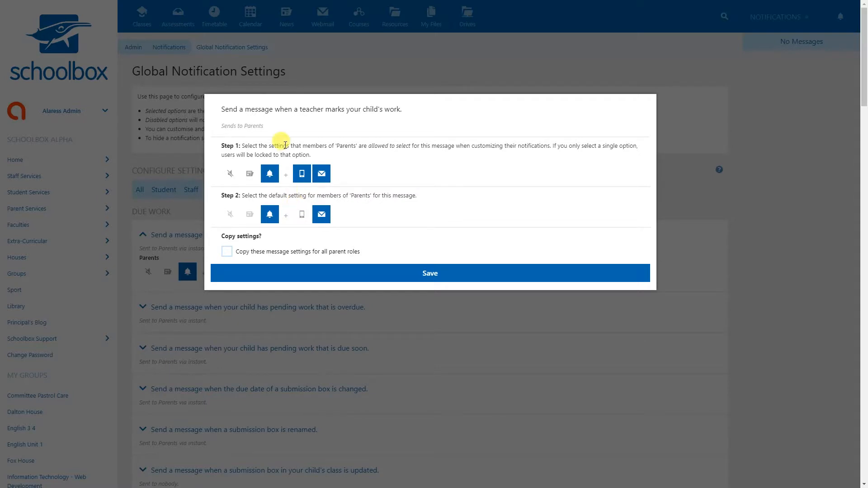
# - Remove mobile push from the delivery options parents may choose
pyautogui.click(301, 173)
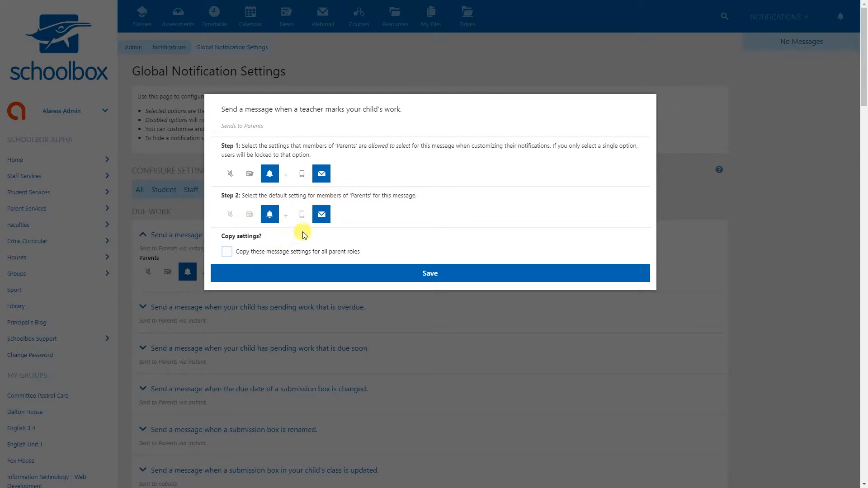
pyautogui.moveTo(296, 238)
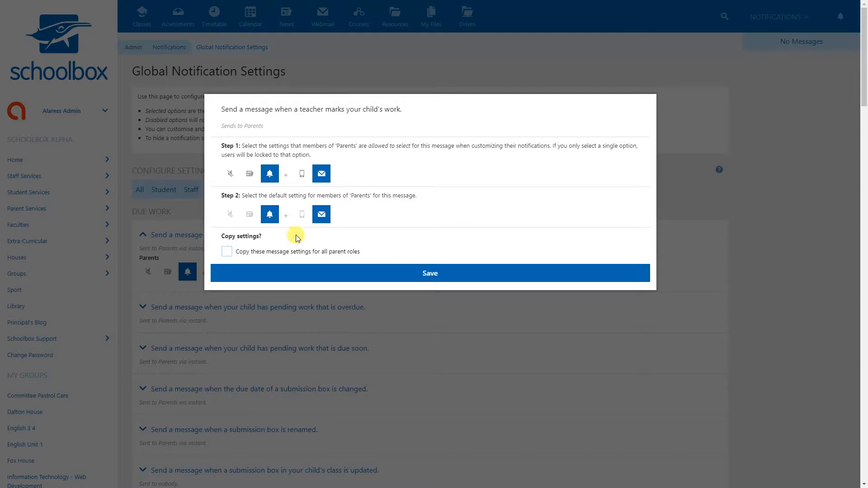
pyautogui.moveTo(313, 228)
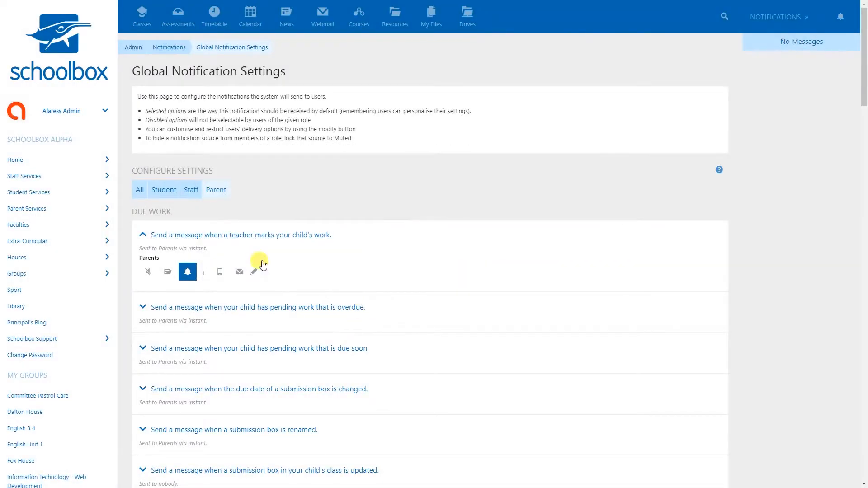
pyautogui.moveTo(137, 53)
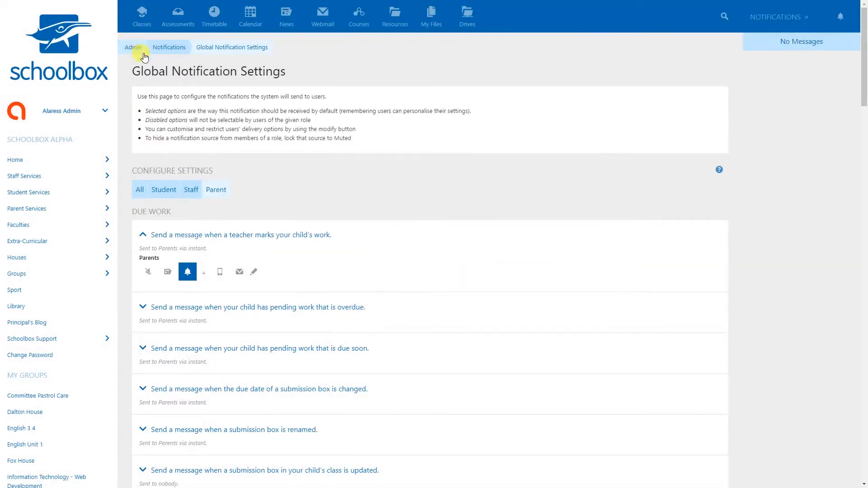
# - Return to the Schoolbox Administration home page via the Admin breadcrumb
pyautogui.click(132, 47)
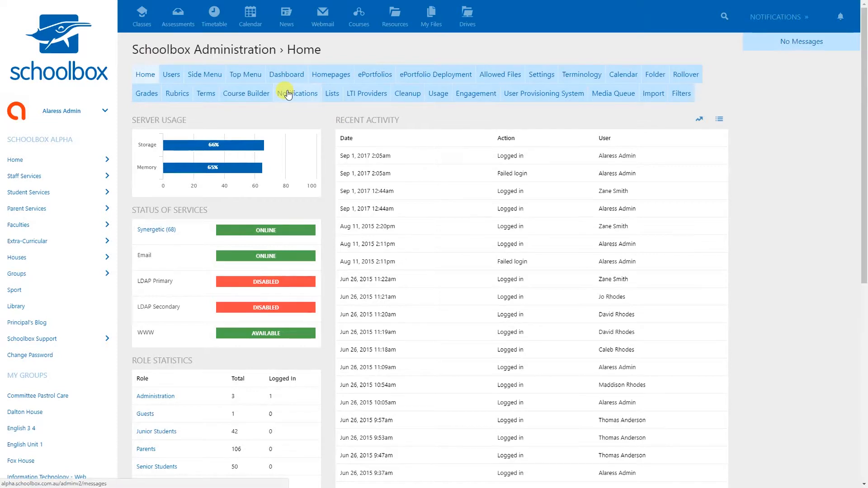
# - Go to the Notifications administration page showing system status and role digest schedules
pyautogui.click(297, 93)
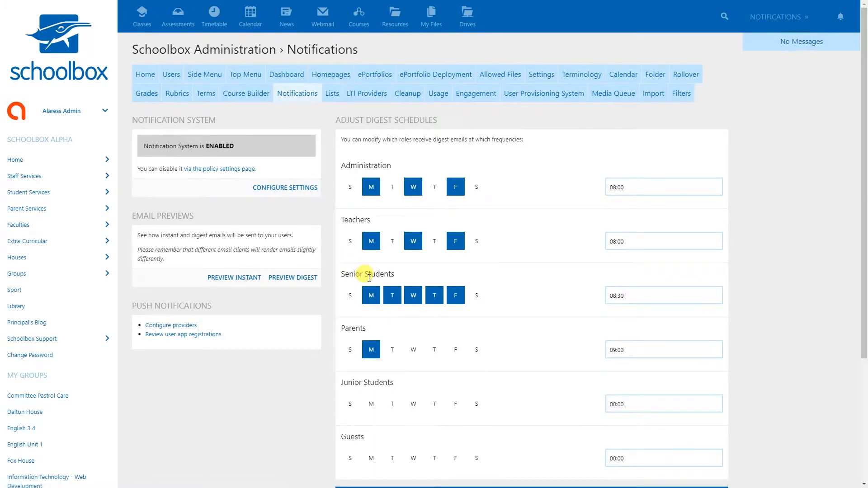
pyautogui.moveTo(343, 283)
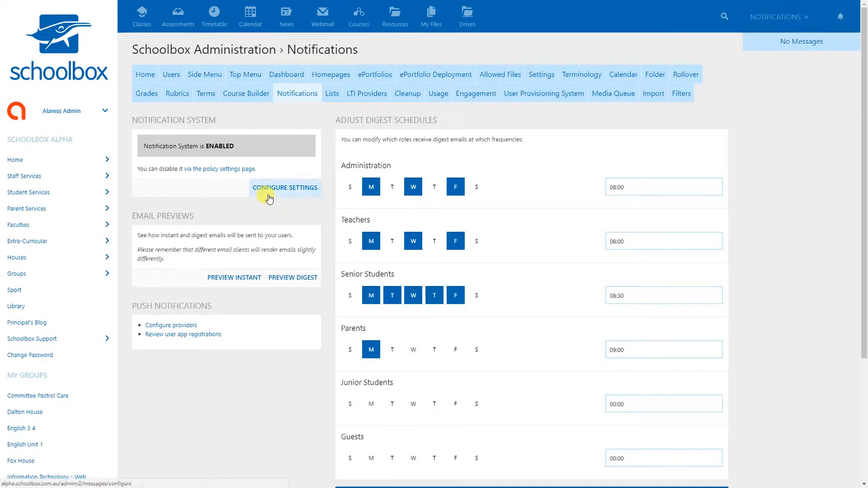
# - Go to Global Notification Settings and expand the submission-box-opening notification source
pyautogui.click(285, 188)
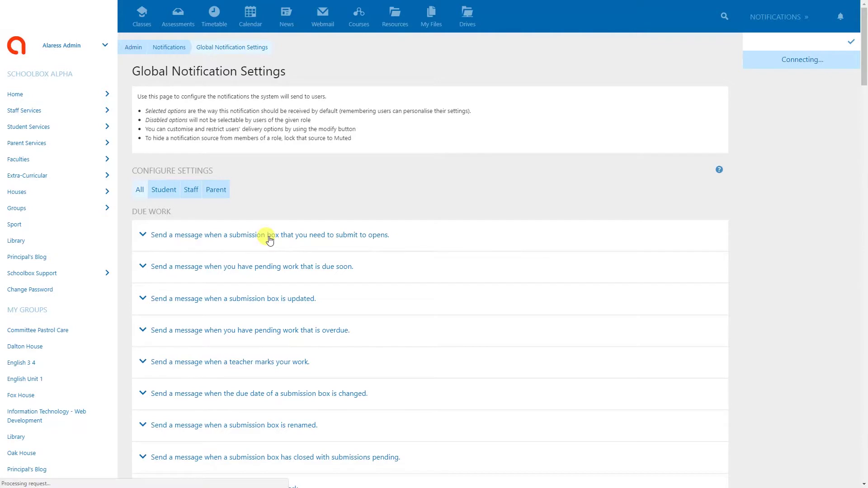
pyautogui.click(270, 235)
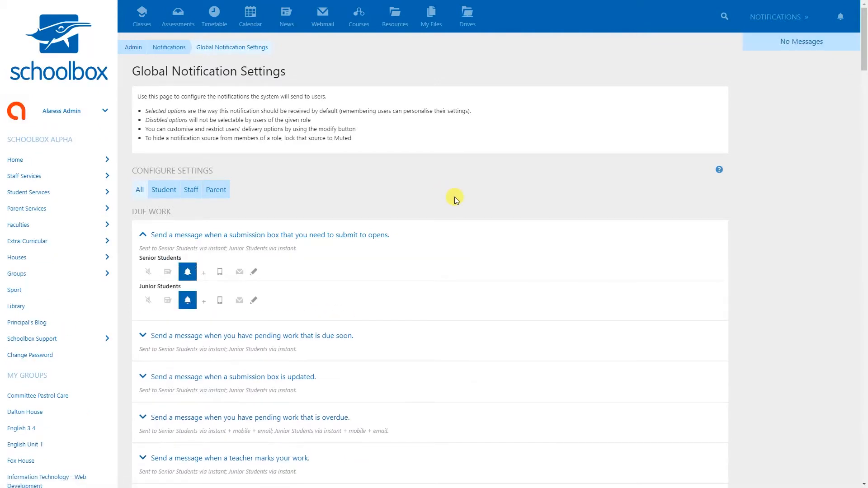
# - Expand the teacher-marks-your-child's-work source to reveal the Parents delivery options
pyautogui.scroll(-3)
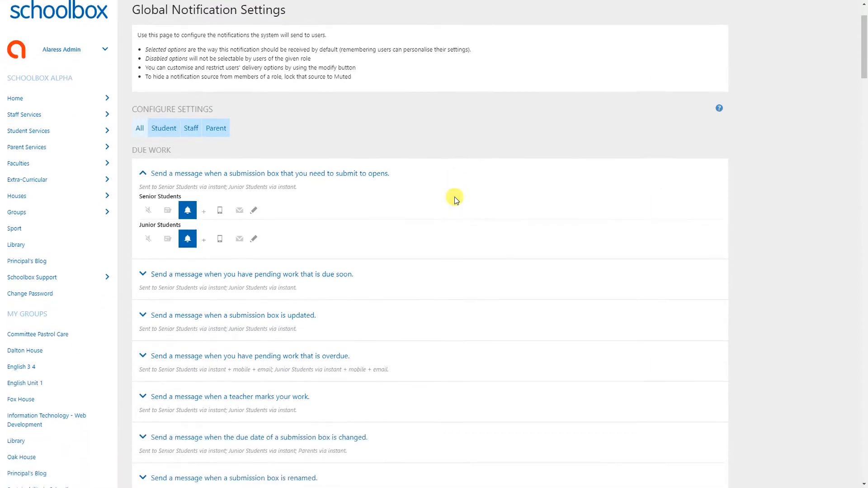
pyautogui.scroll(-3)
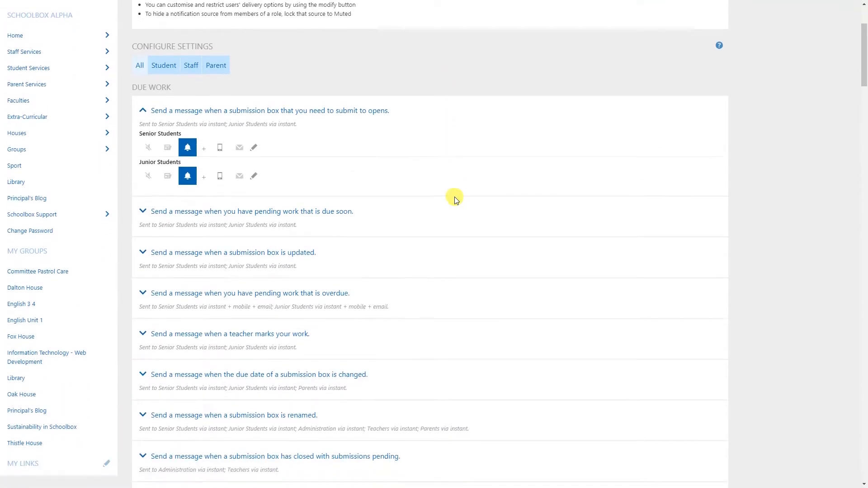
pyautogui.scroll(-3)
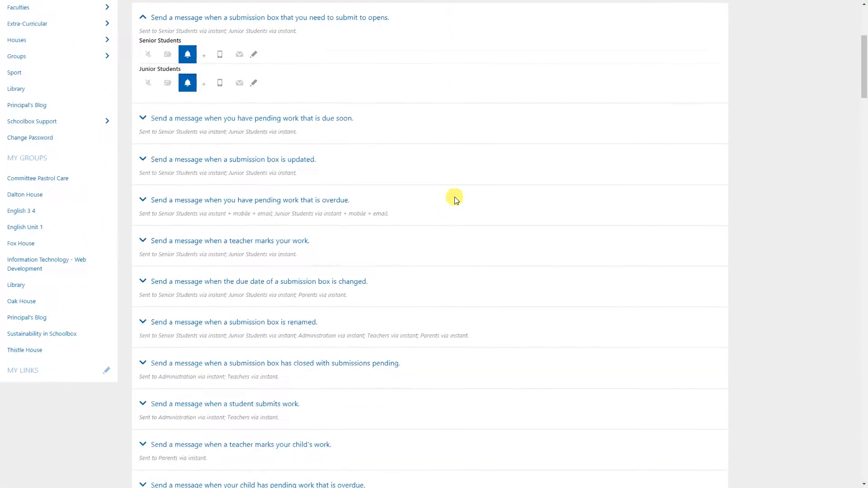
pyautogui.scroll(-3)
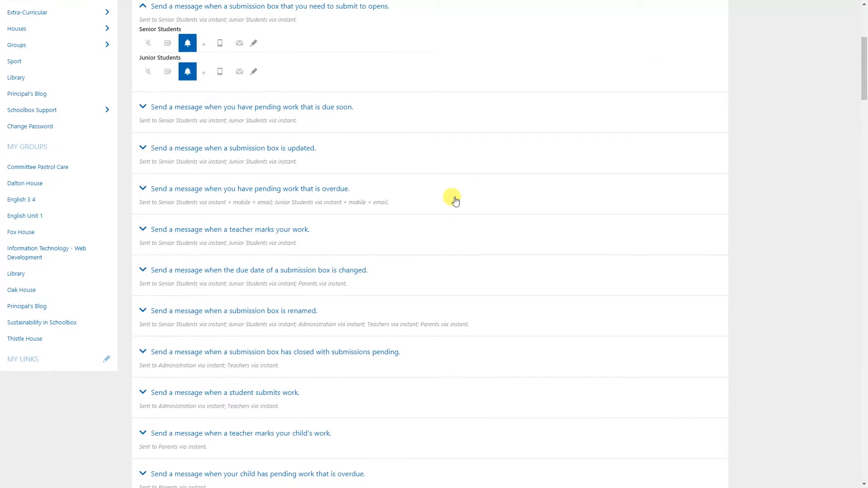
pyautogui.scroll(-3)
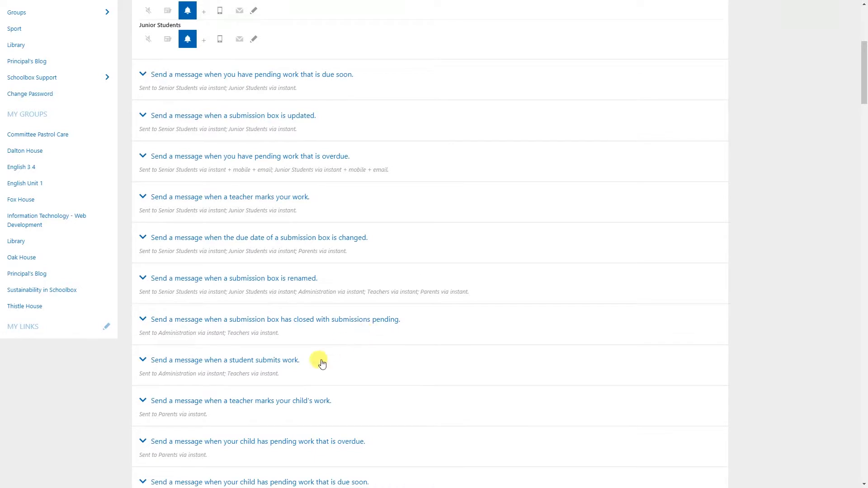
pyautogui.moveTo(148, 413)
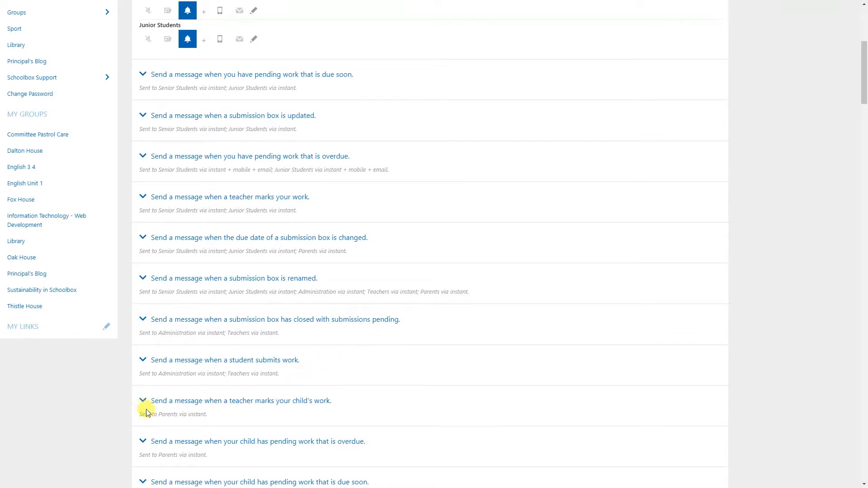
pyautogui.click(142, 400)
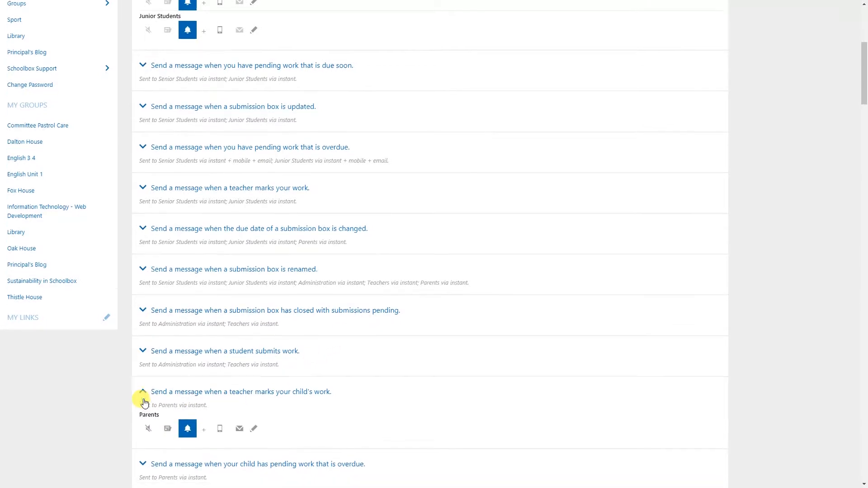
pyautogui.scroll(-3)
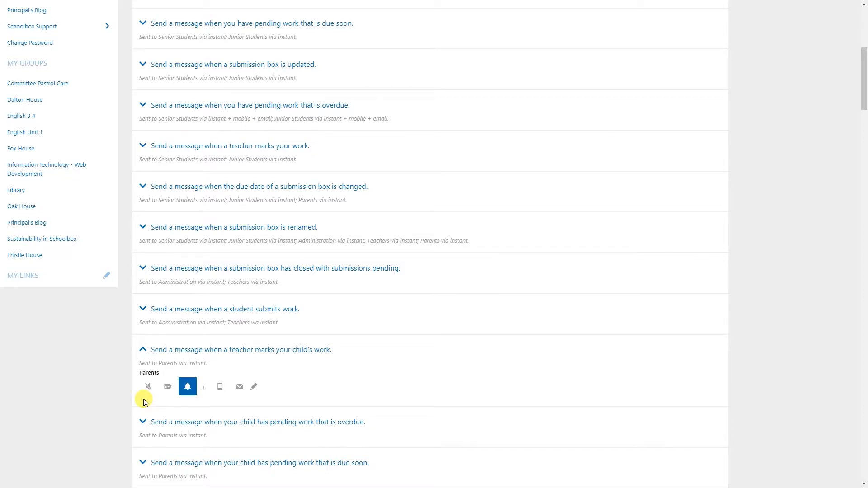
pyautogui.moveTo(266, 398)
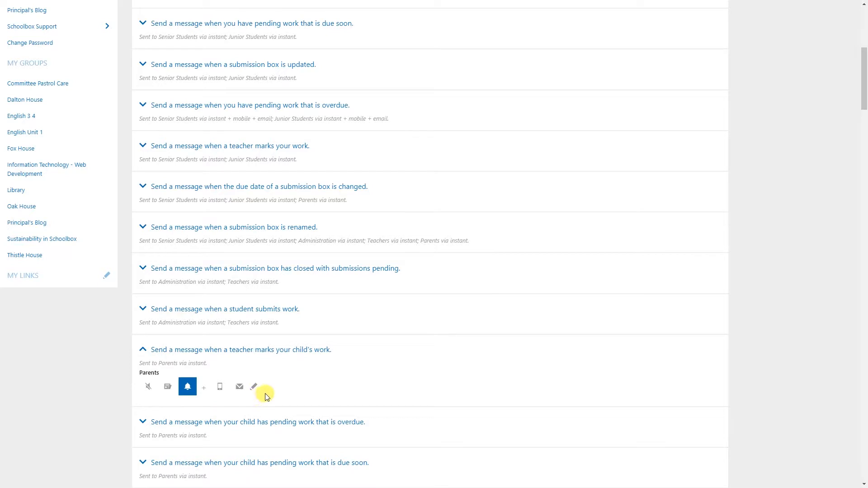